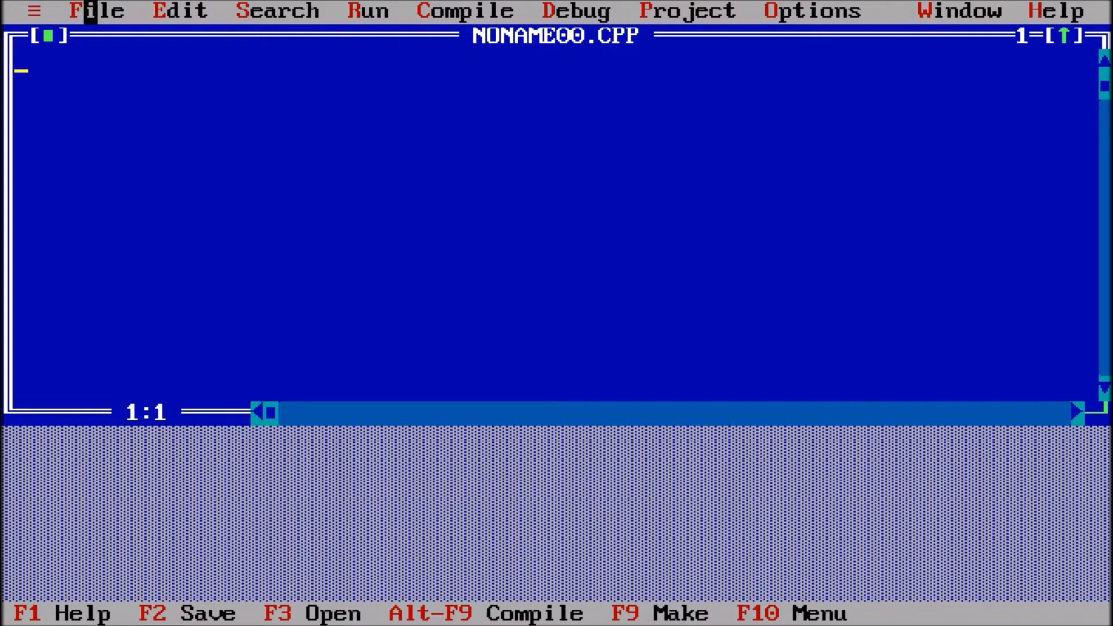
Save the new empty program as Tab2.c via File > Save as, replacing the default NONAME00.CPP name.
left_click(98, 11)
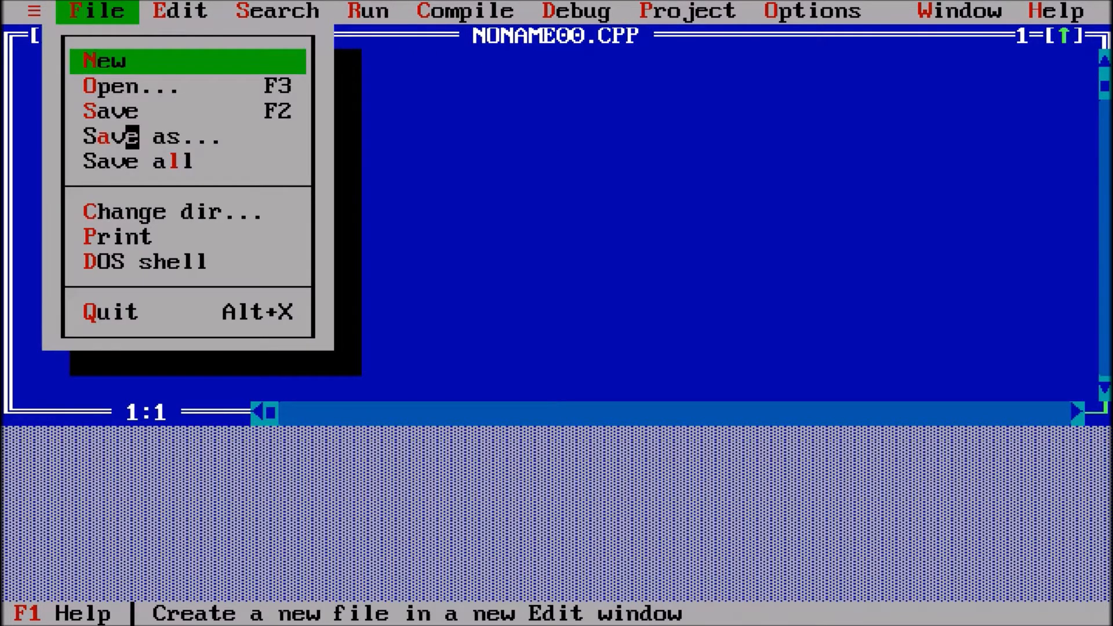
left_click(156, 137)
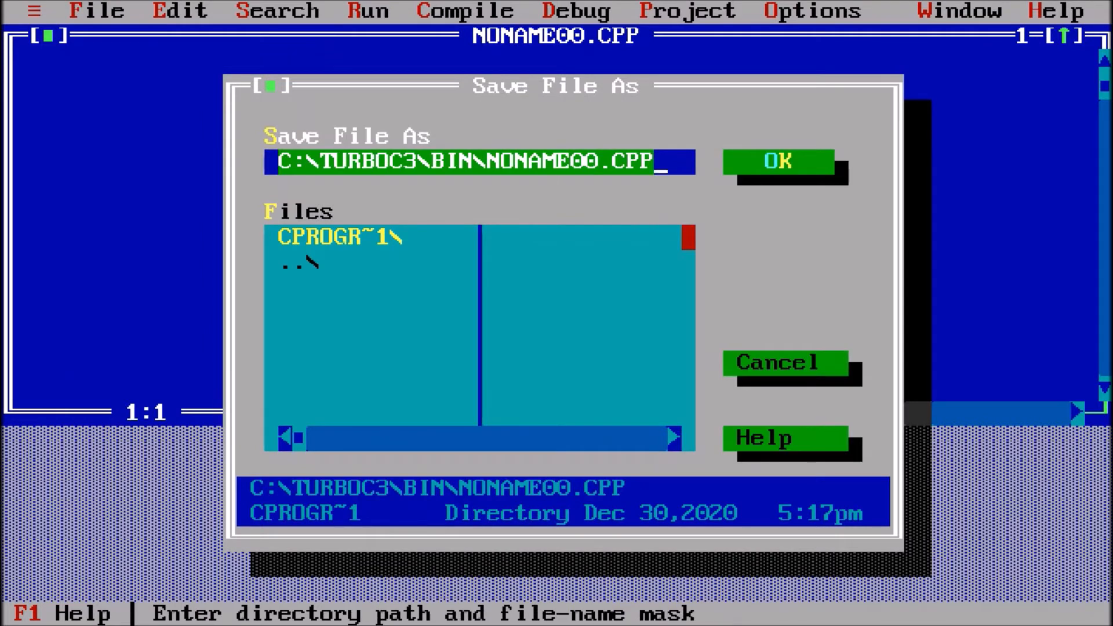
key("Backspace")
type("T")
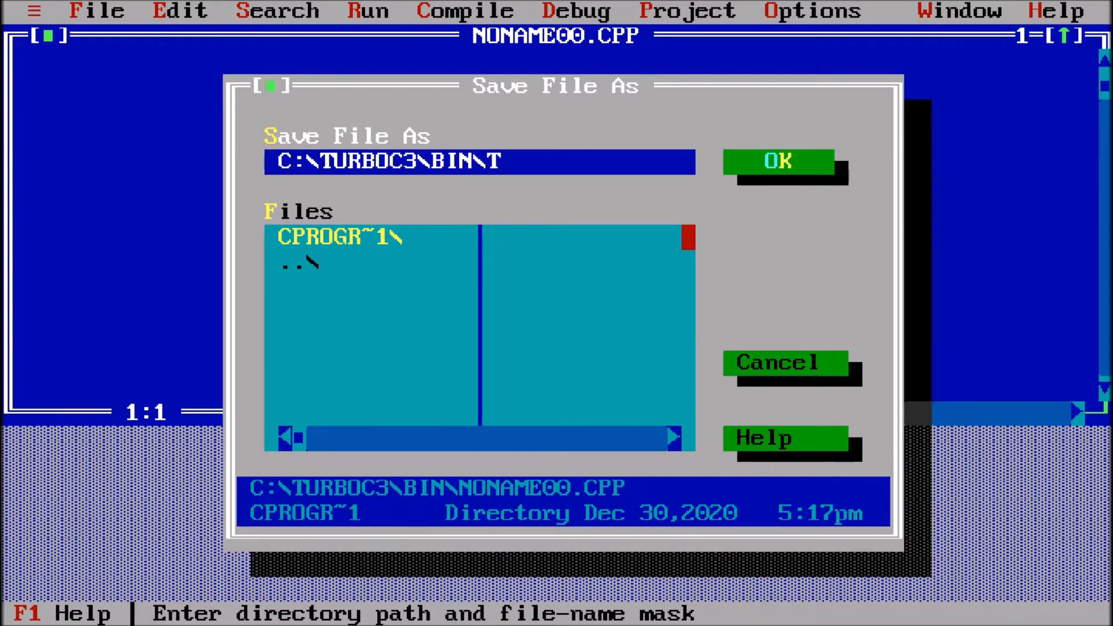
type("ab2")
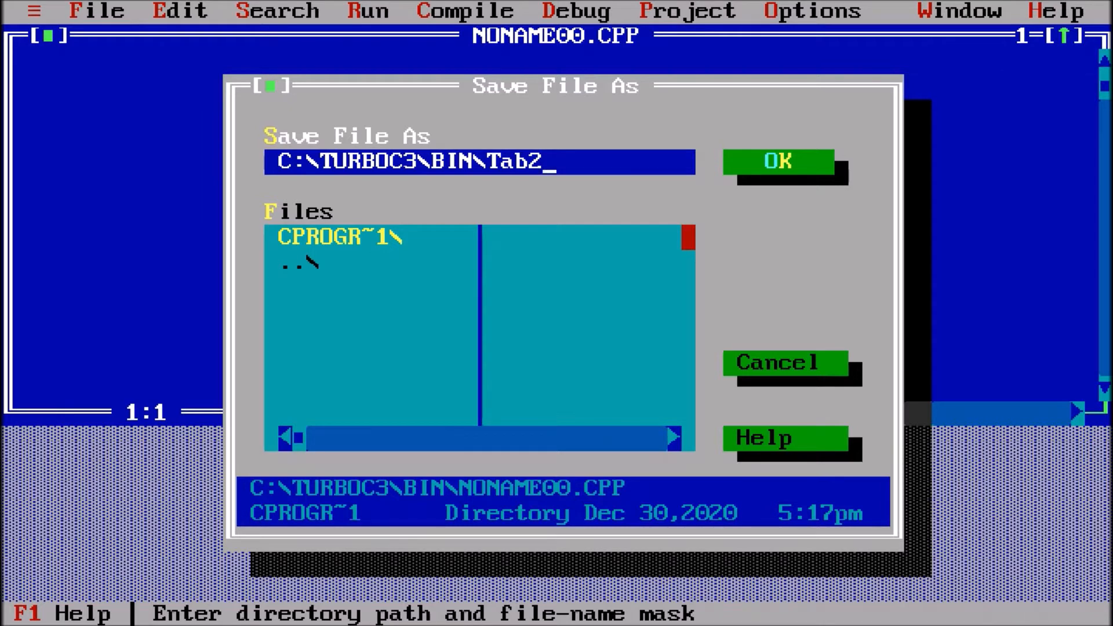
type(".c")
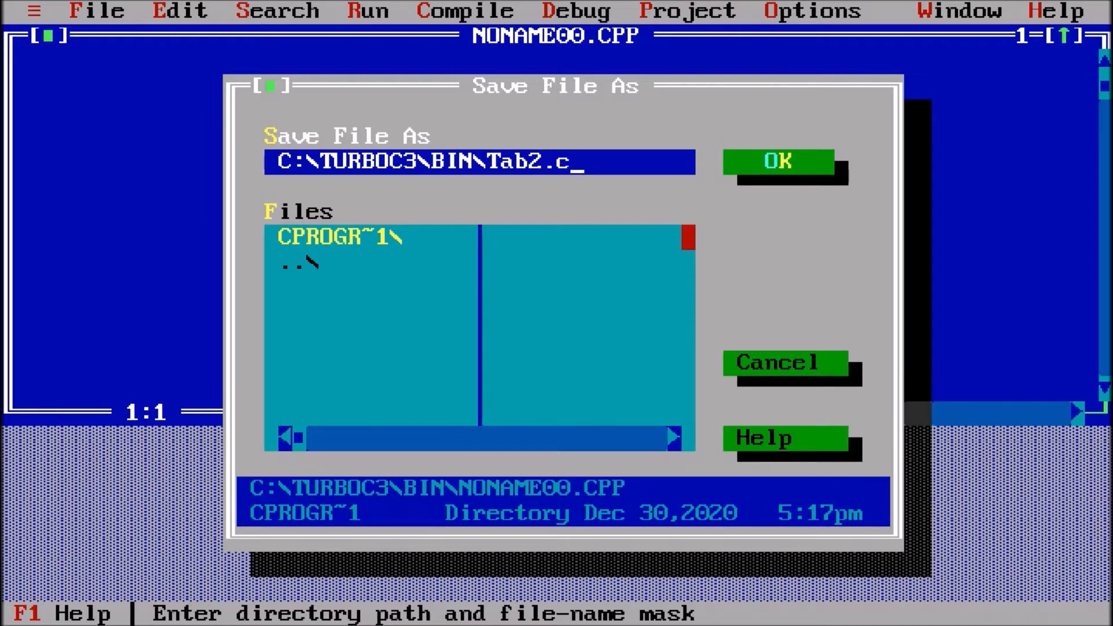
left_click(777, 161)
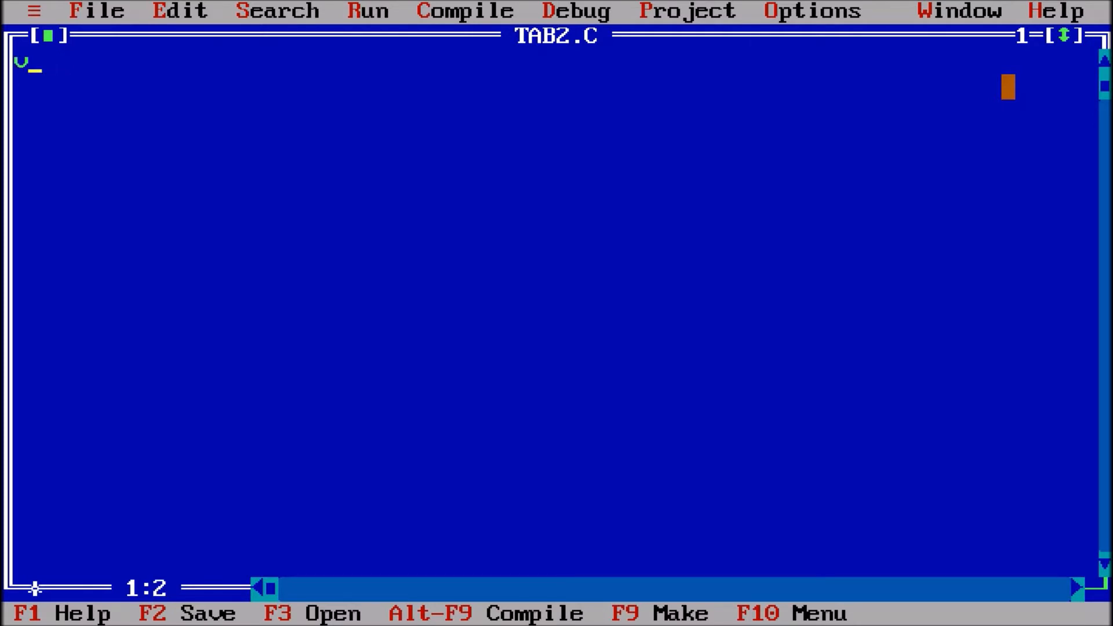
Write the void main() header and begin the function body.
type("oid main")
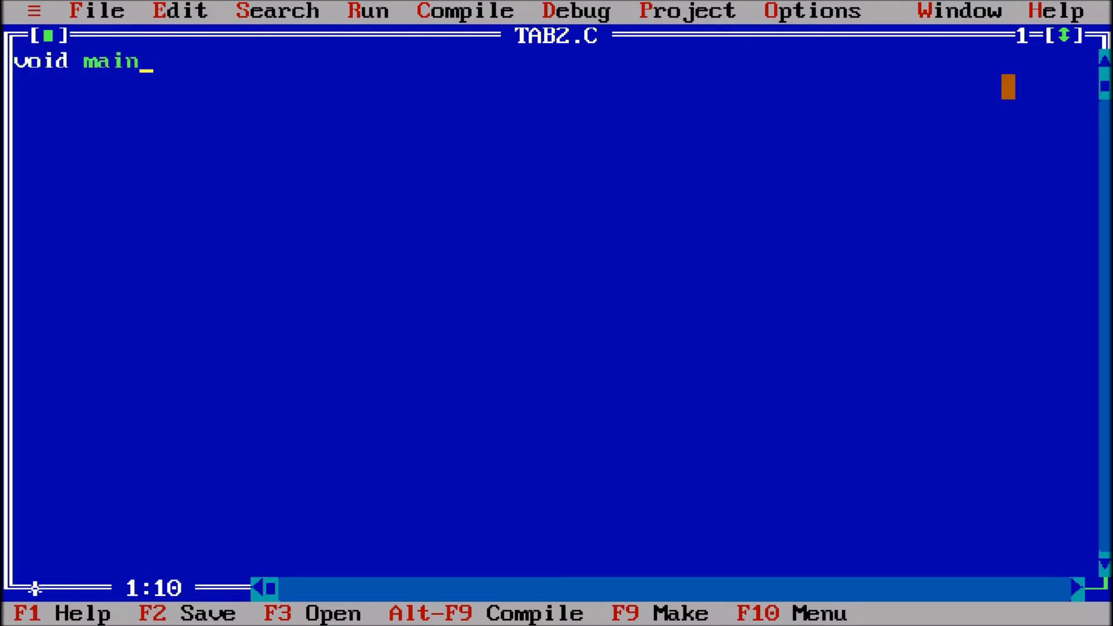
type("()")
left_click(505, 84)
type("{")
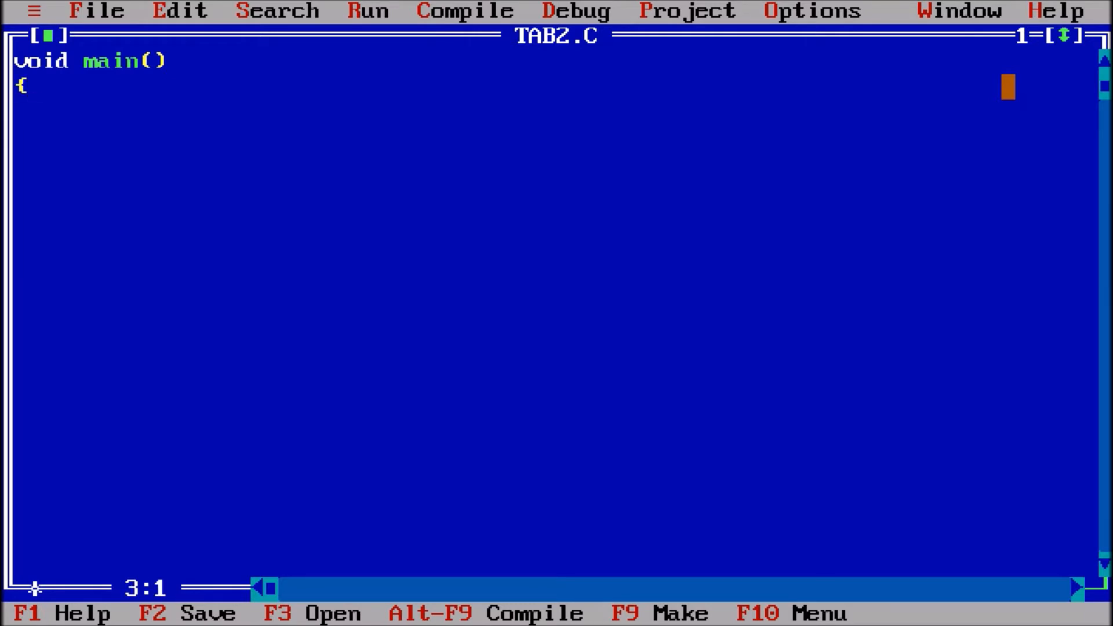
key("Enter")
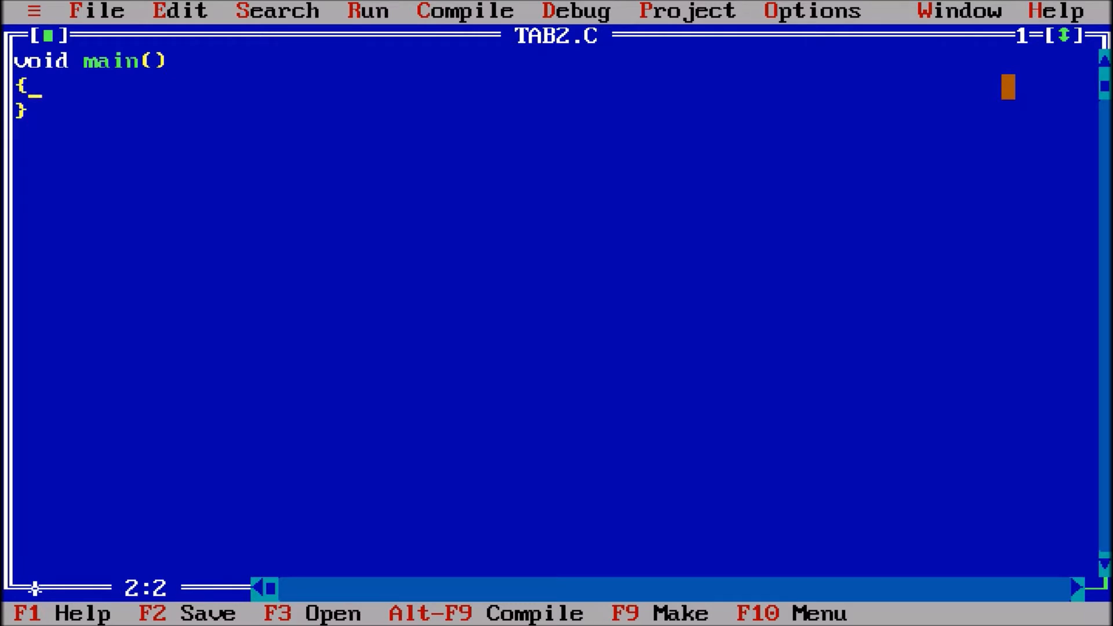
Add printf("Subject Marks"); inside main, correcting the Mat and Subjcet typos.
type("pri")
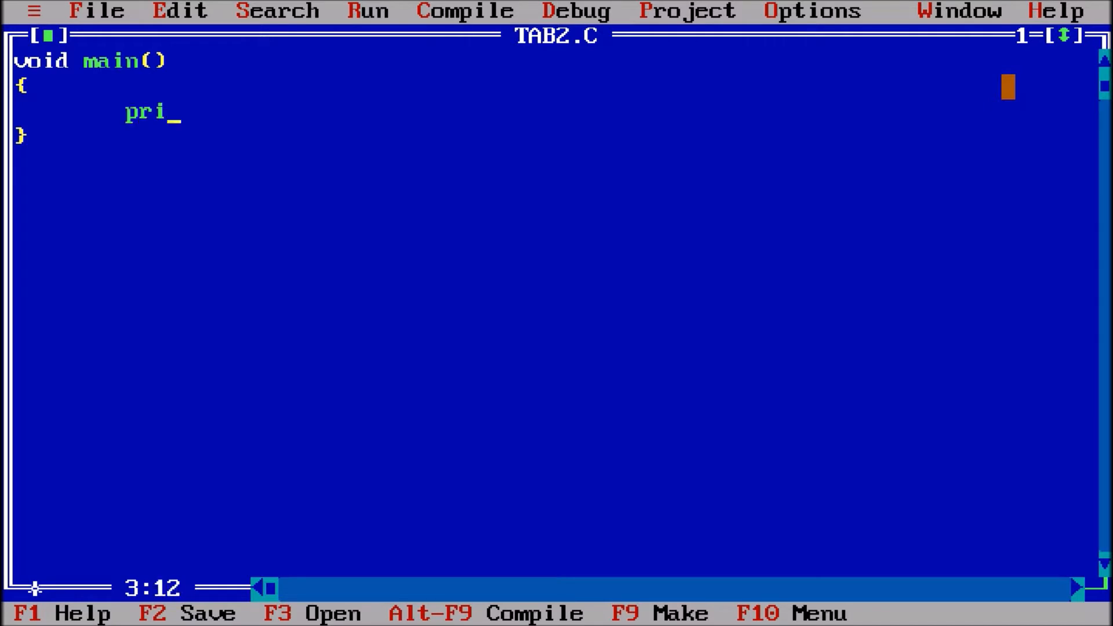
type("ntf")
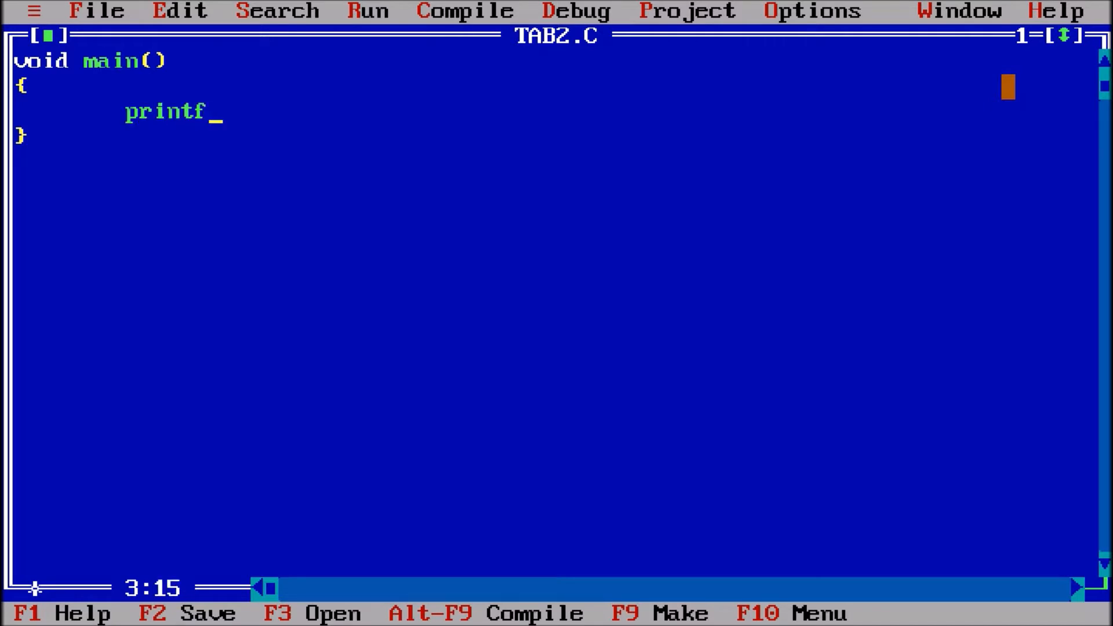
type("(\"")
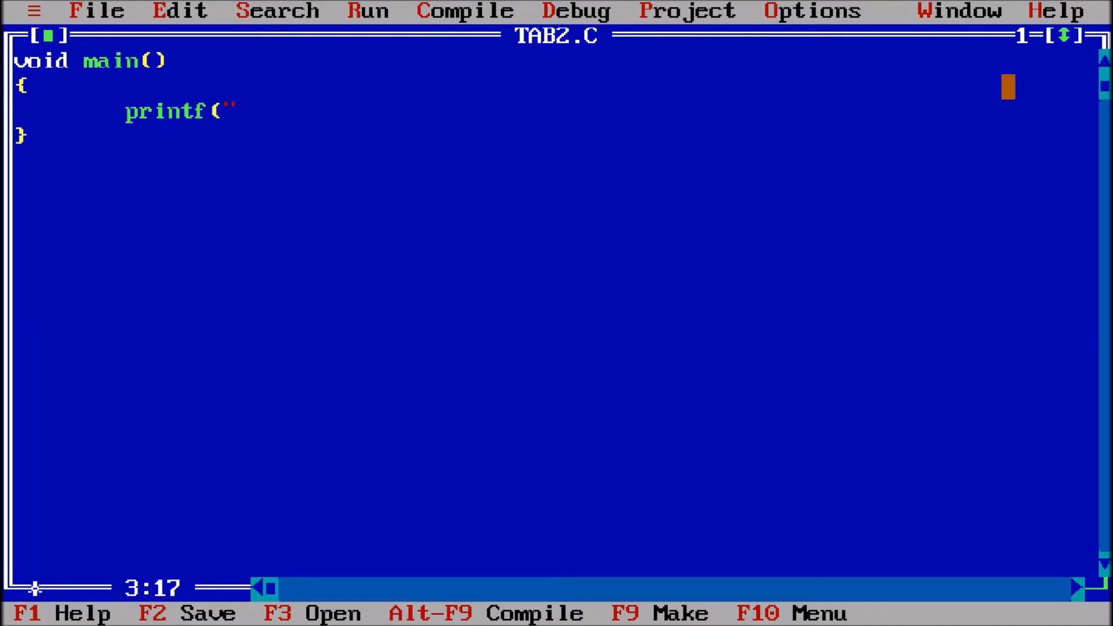
type("Ma")
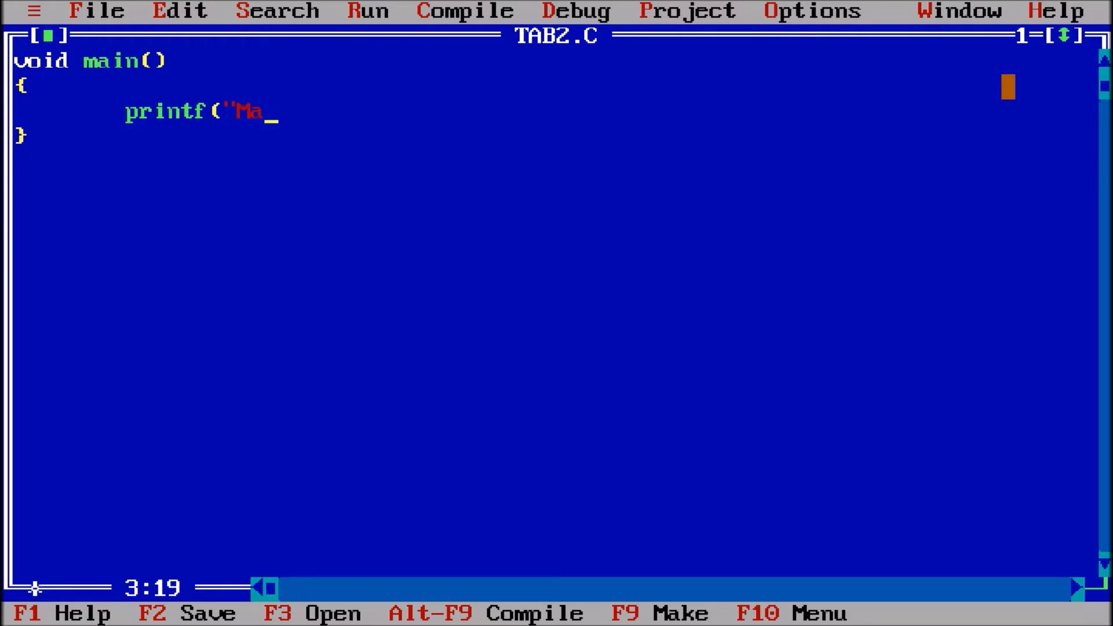
type("t")
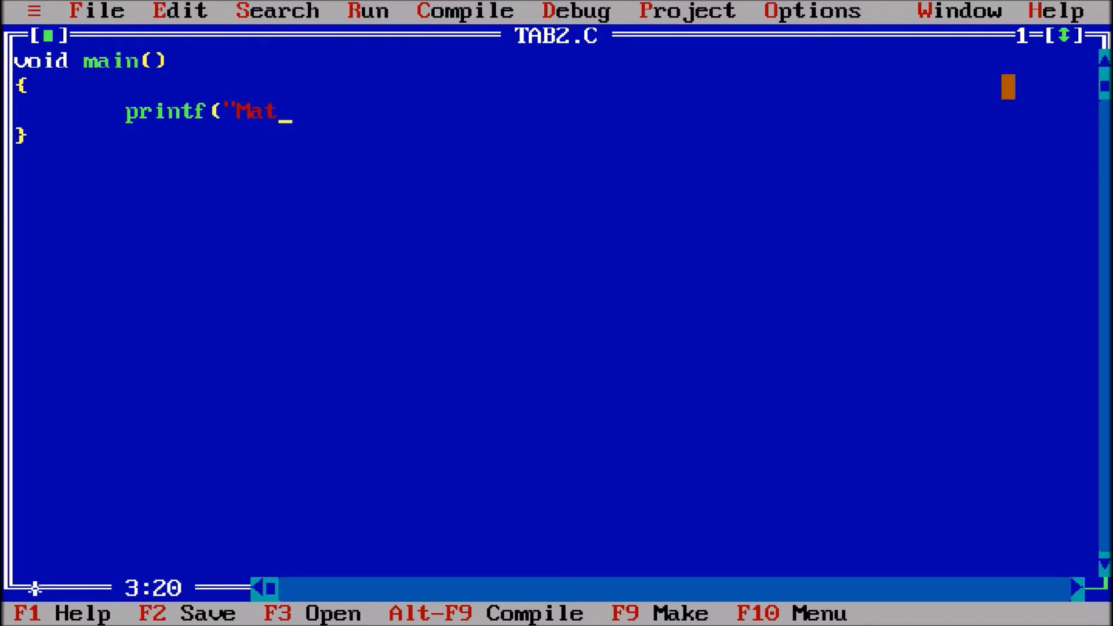
key("Backspace")
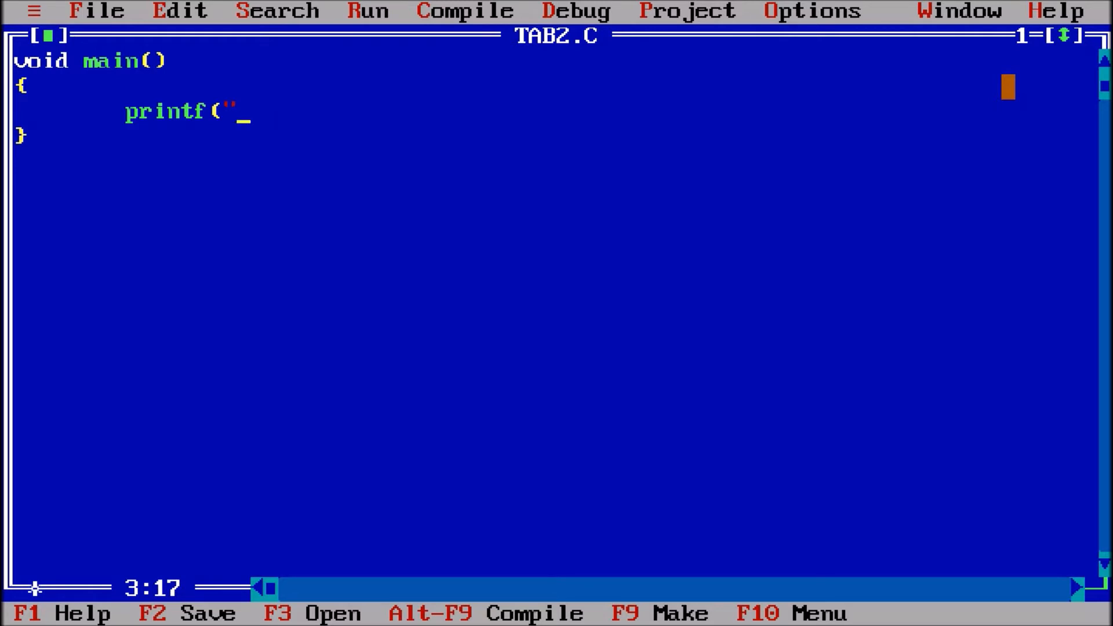
type("Subjcet")
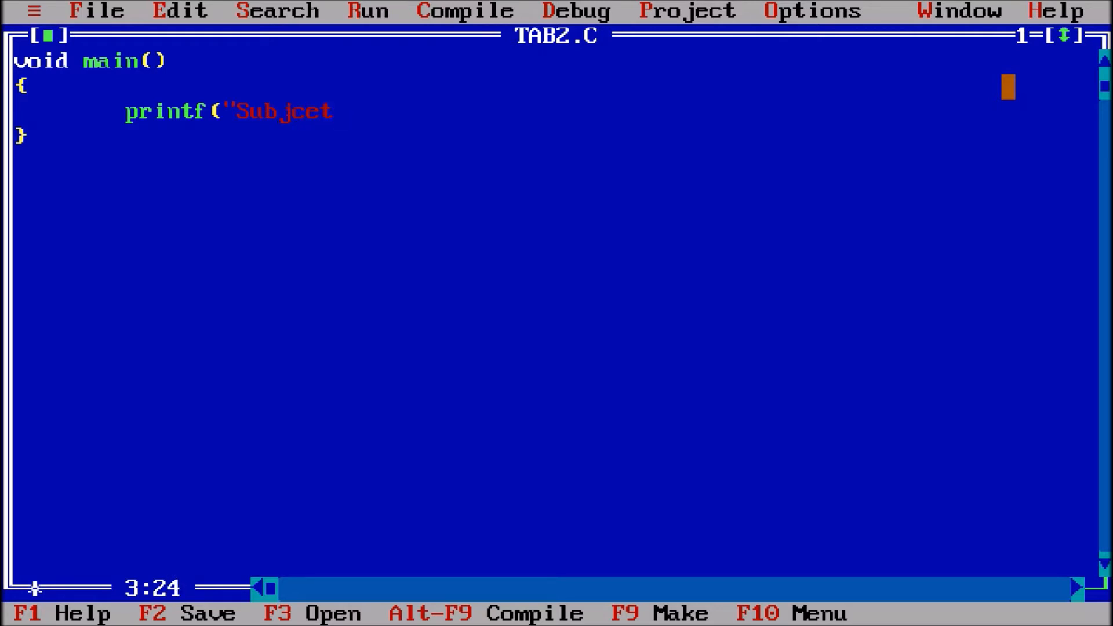
key("Backspace")
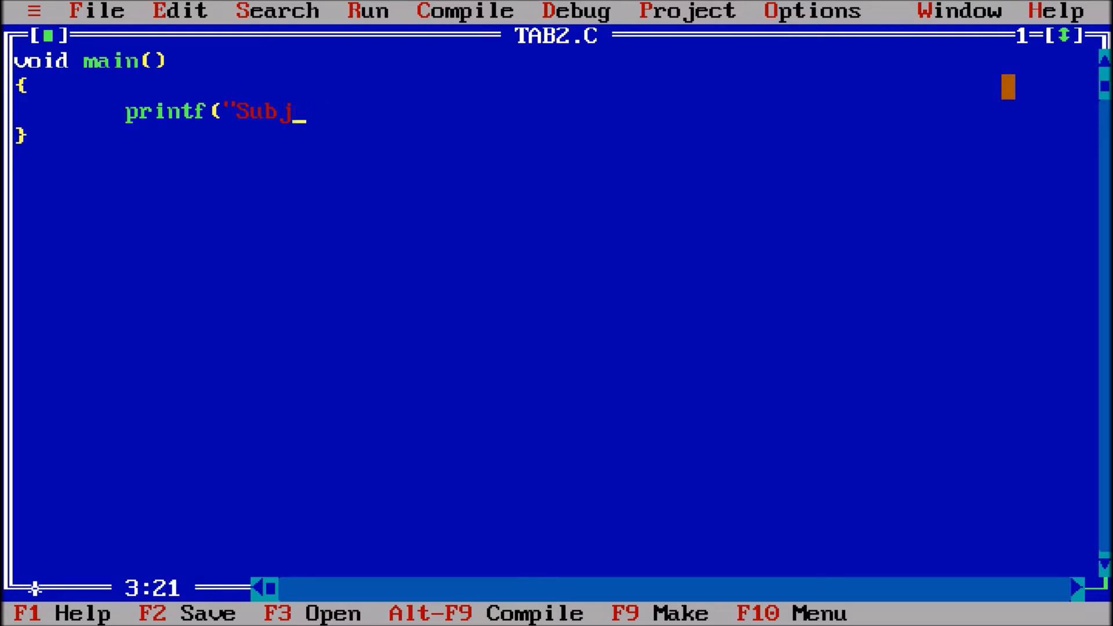
type("ect M")
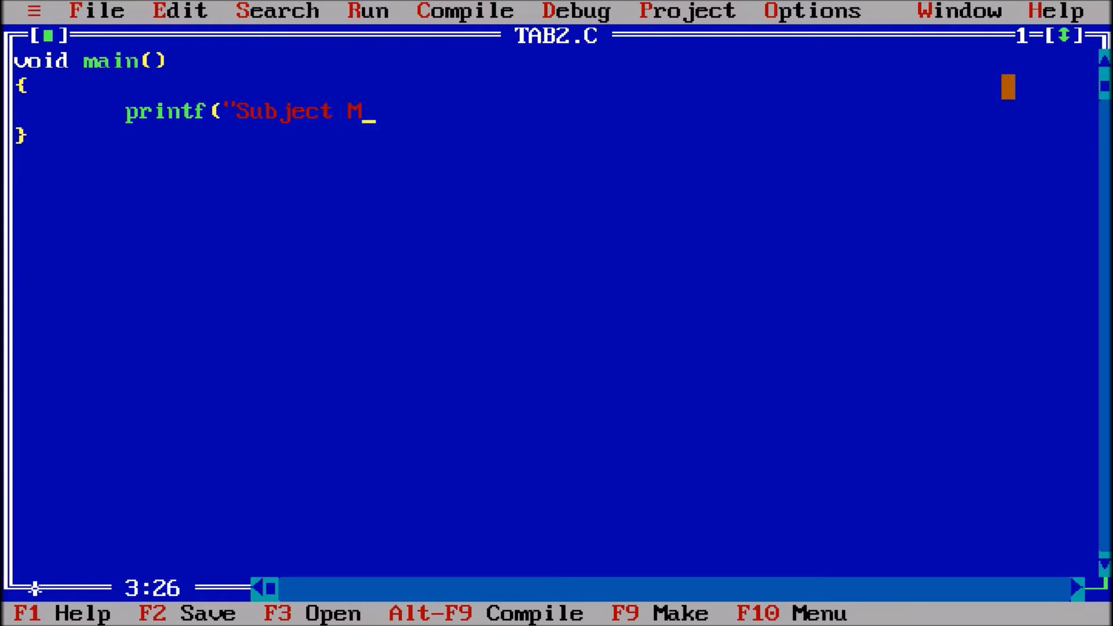
type("arks\")")
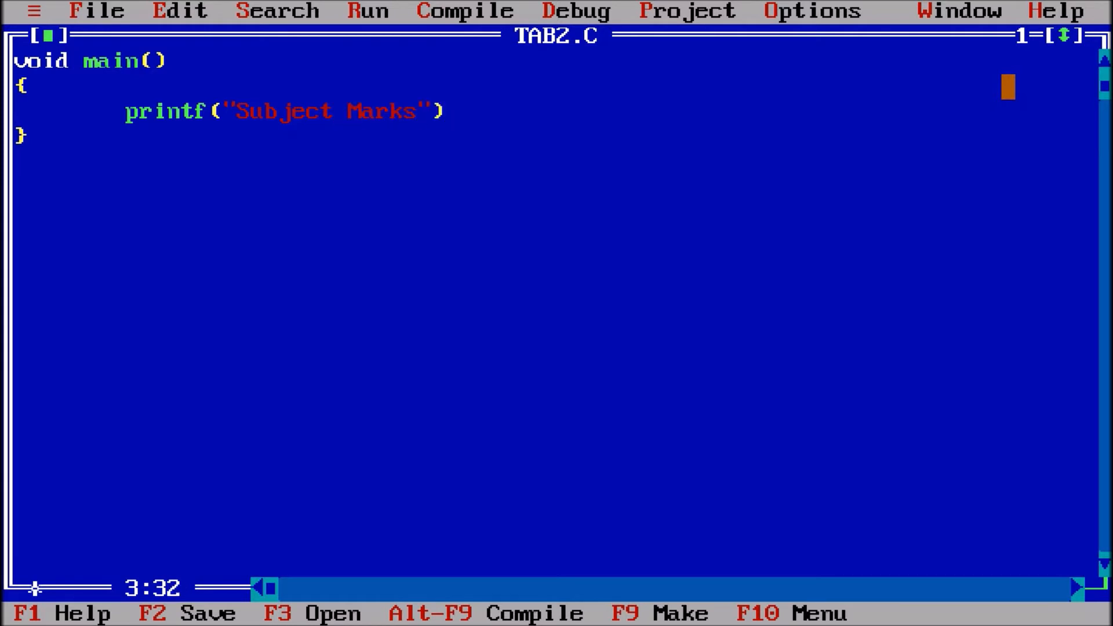
type(";")
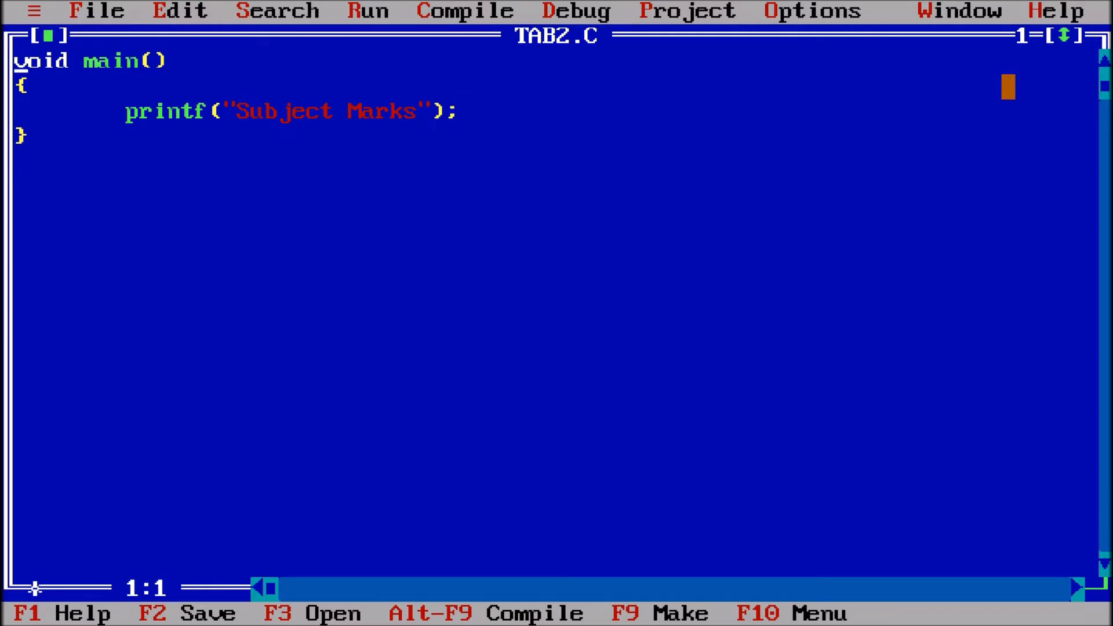
Add #include<stdio.h> as the first line of TAB2.C.
type("#i")
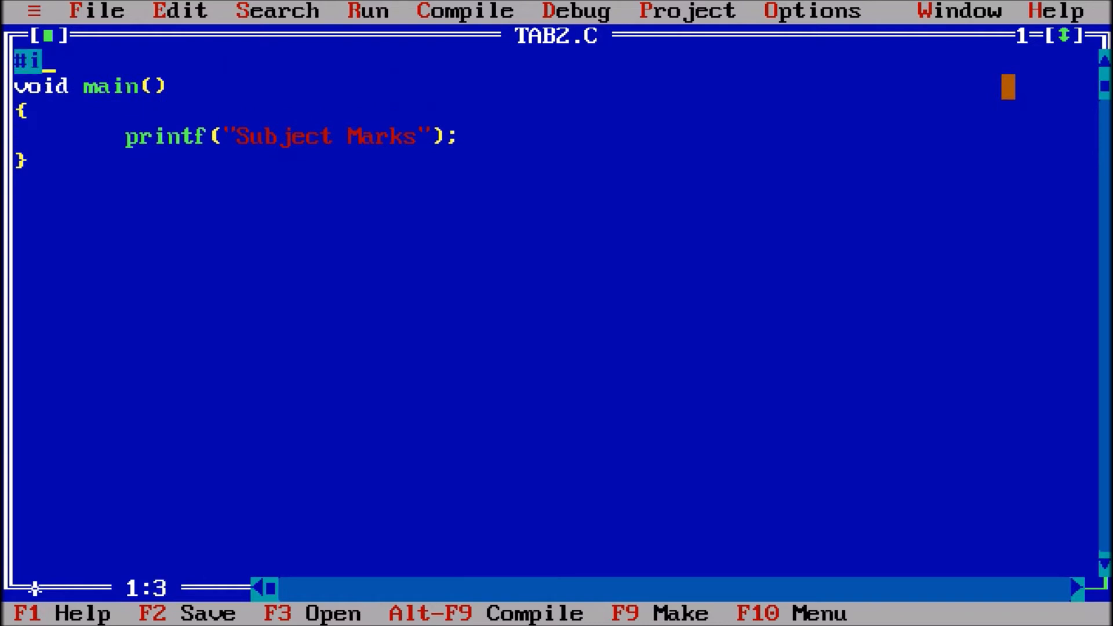
type("nclude")
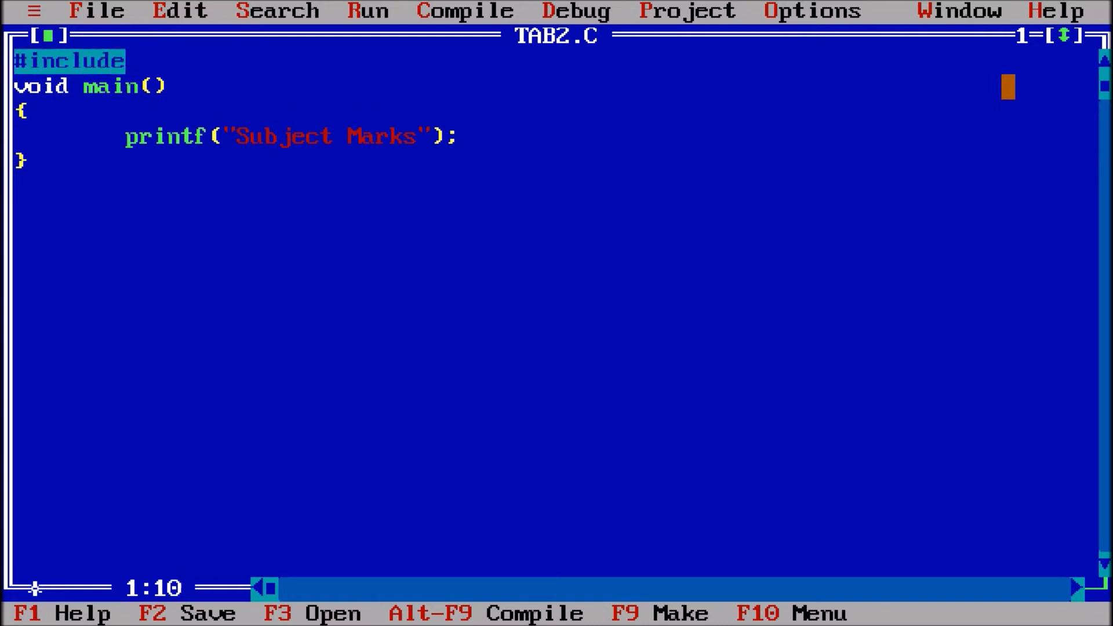
type("<stdio.h")
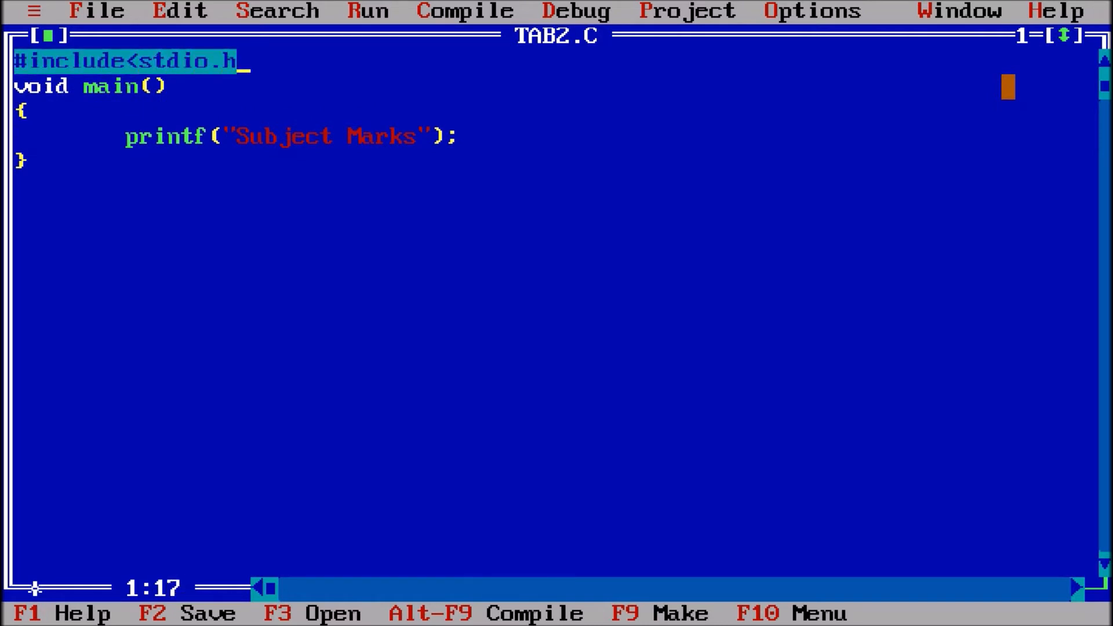
type(">")
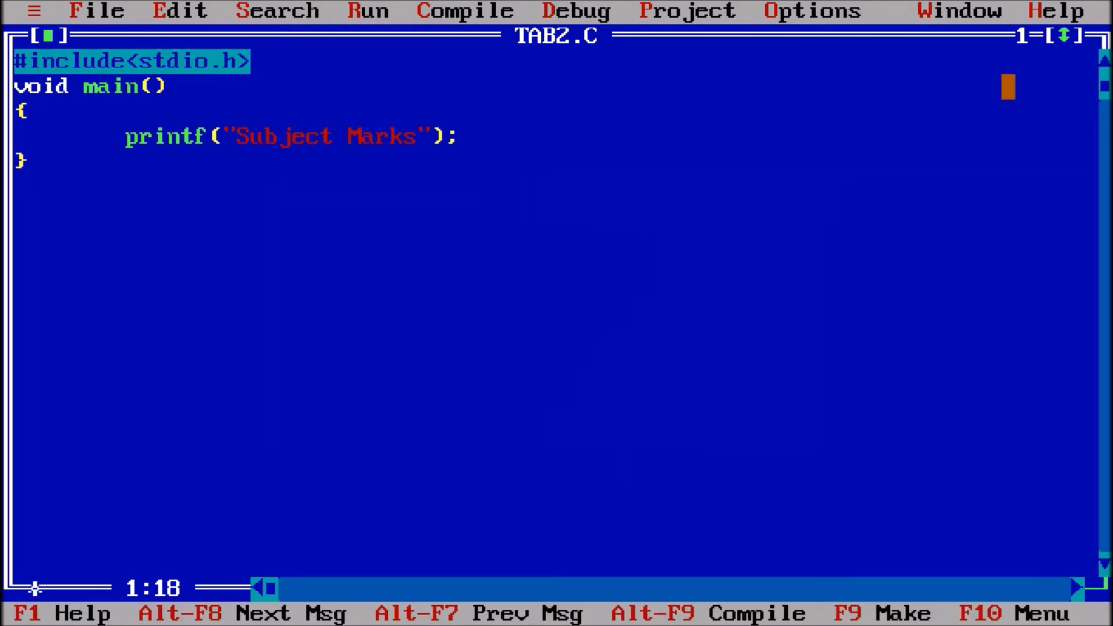
Add a getch(); call after the printf and leave a blank line below the include.
key("ctrl+F9")
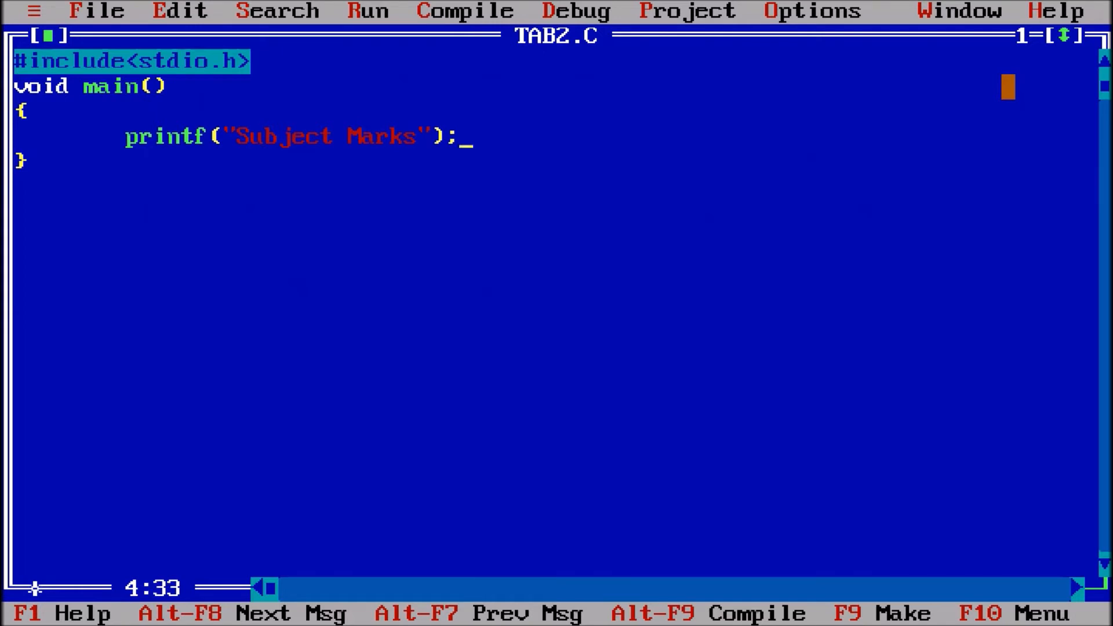
type("getc")
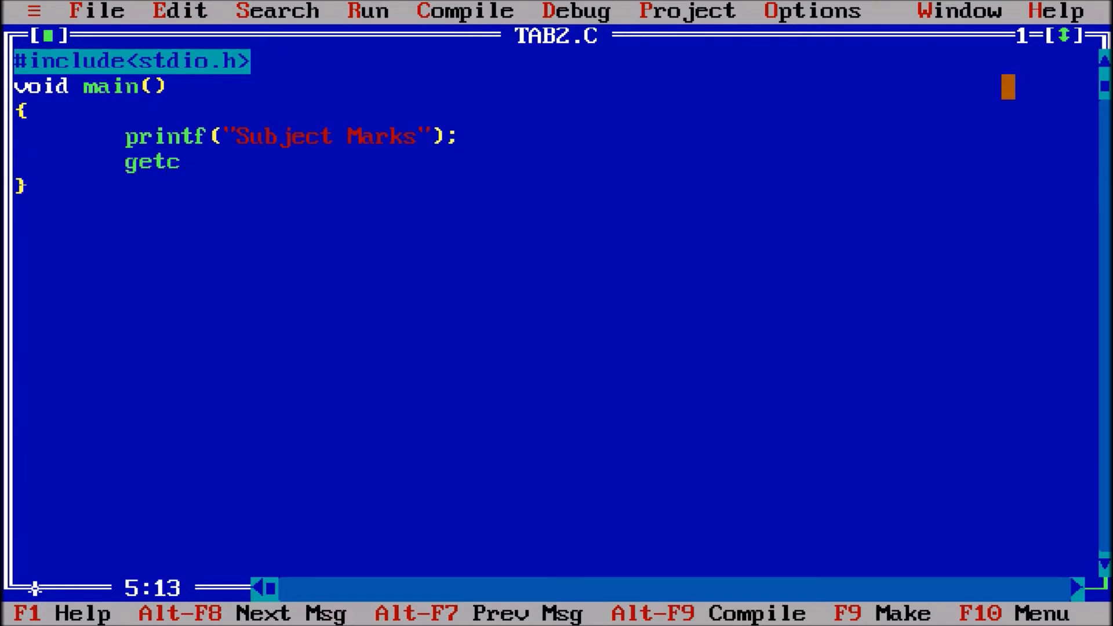
type("h();")
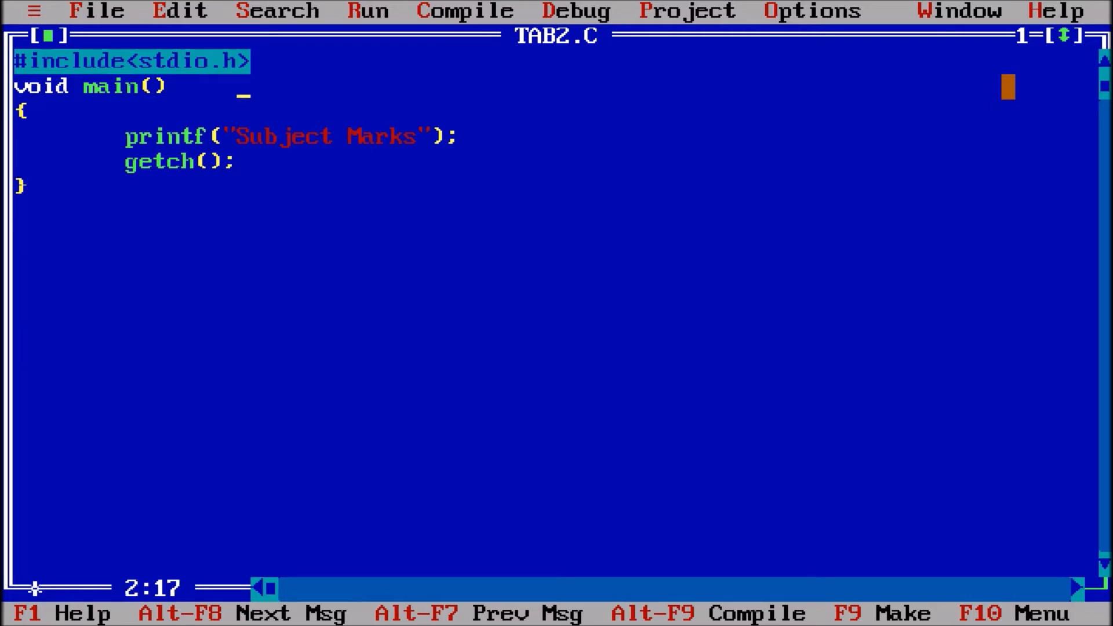
key("enter")
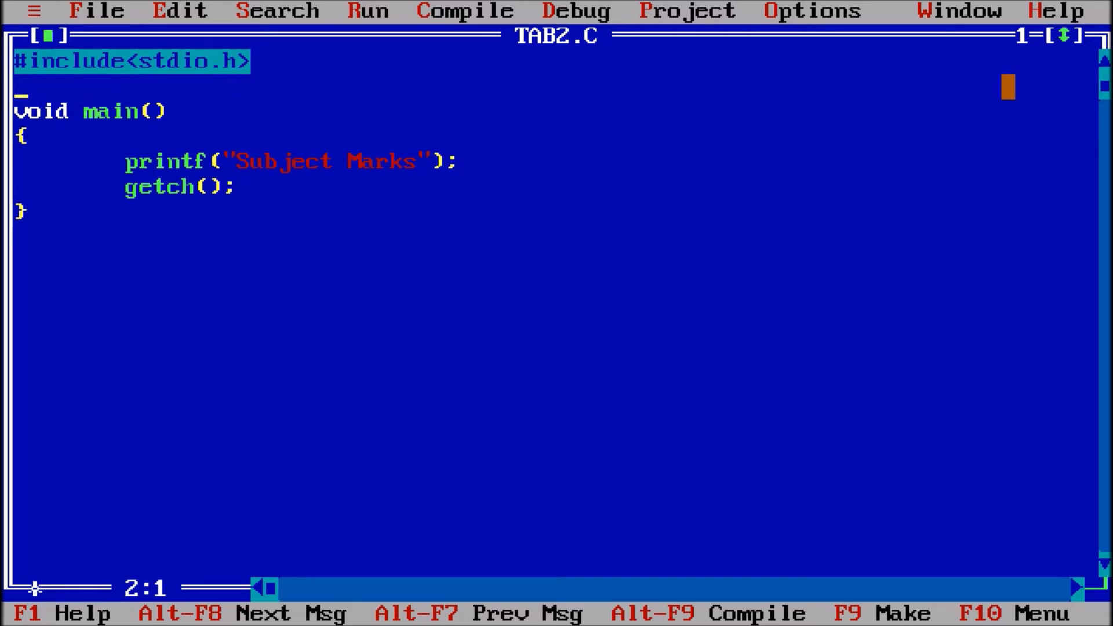
Add #include<conio.h> on the second line beneath the stdio.h include.
type("#include")
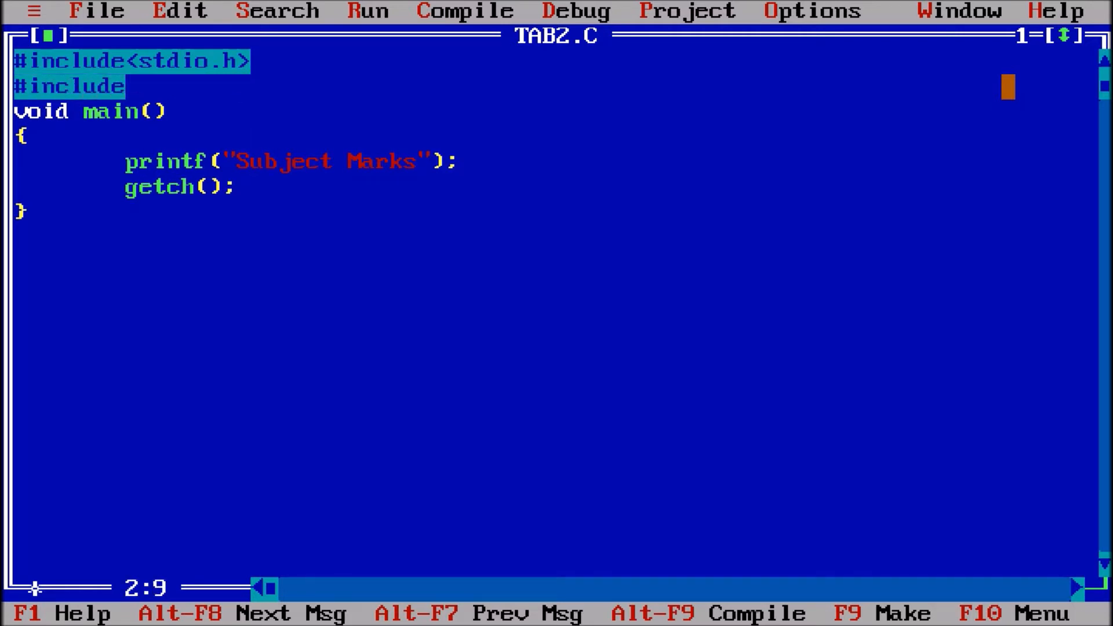
type("<conio.h>")
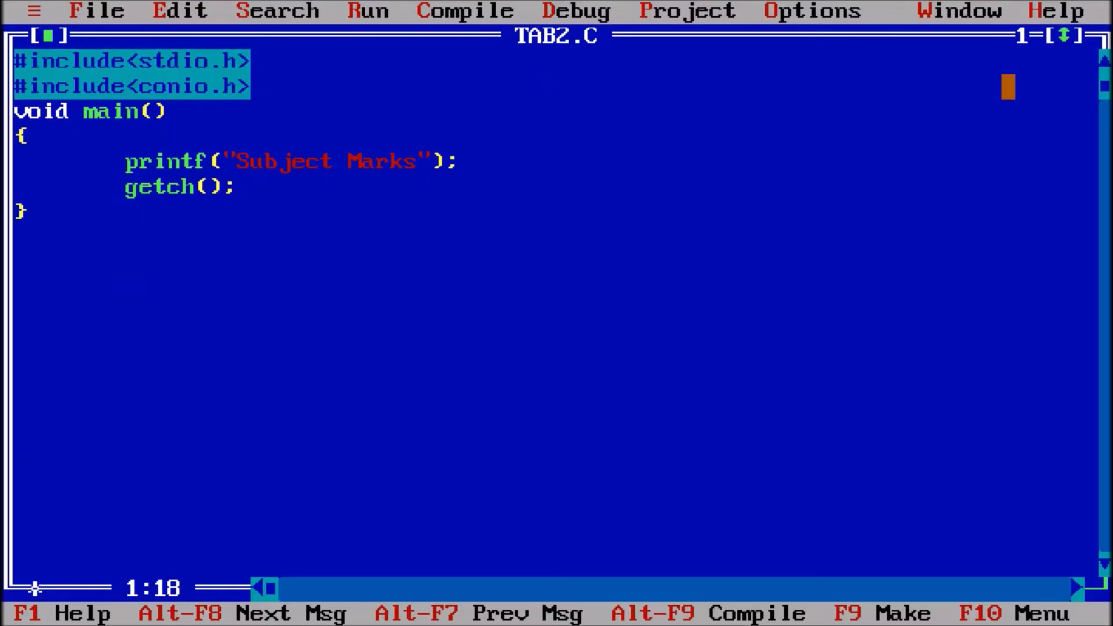
left_click(178, 161)
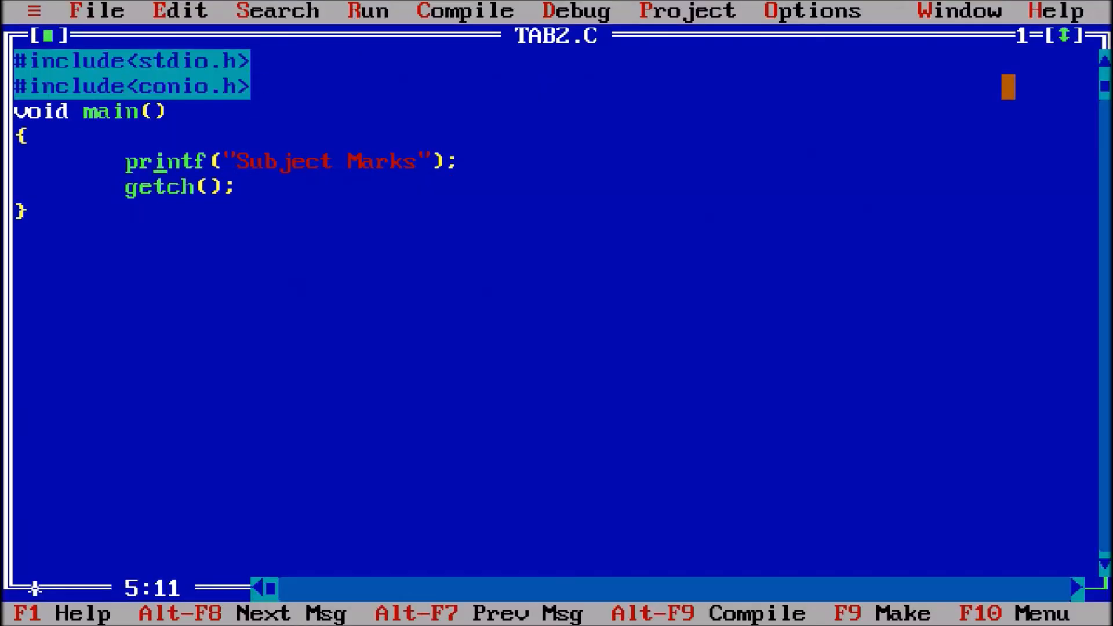
Insert clrscr() at the start of main, before the Subject Marks printf.
type("cl")
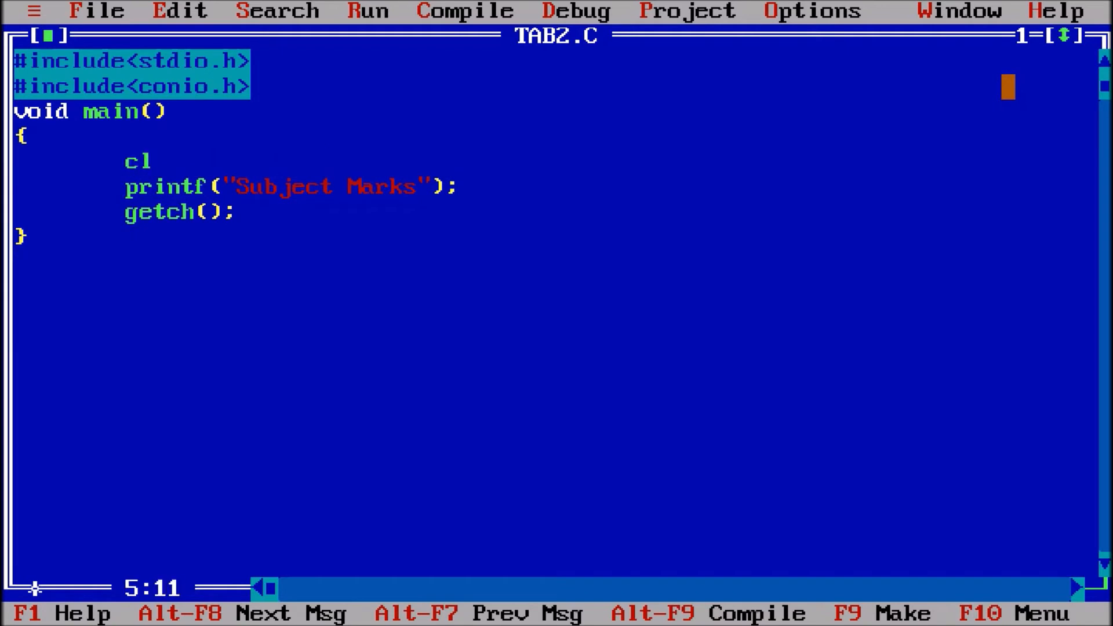
type("rscr();")
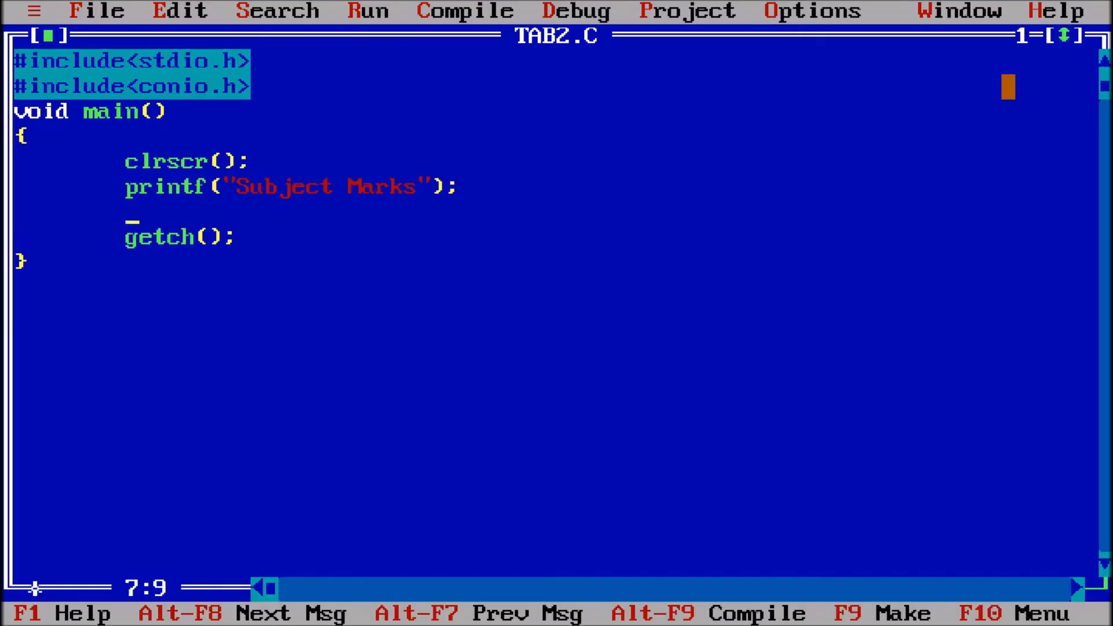
Add printf("Math 98"); after the heading line.
type("printf")
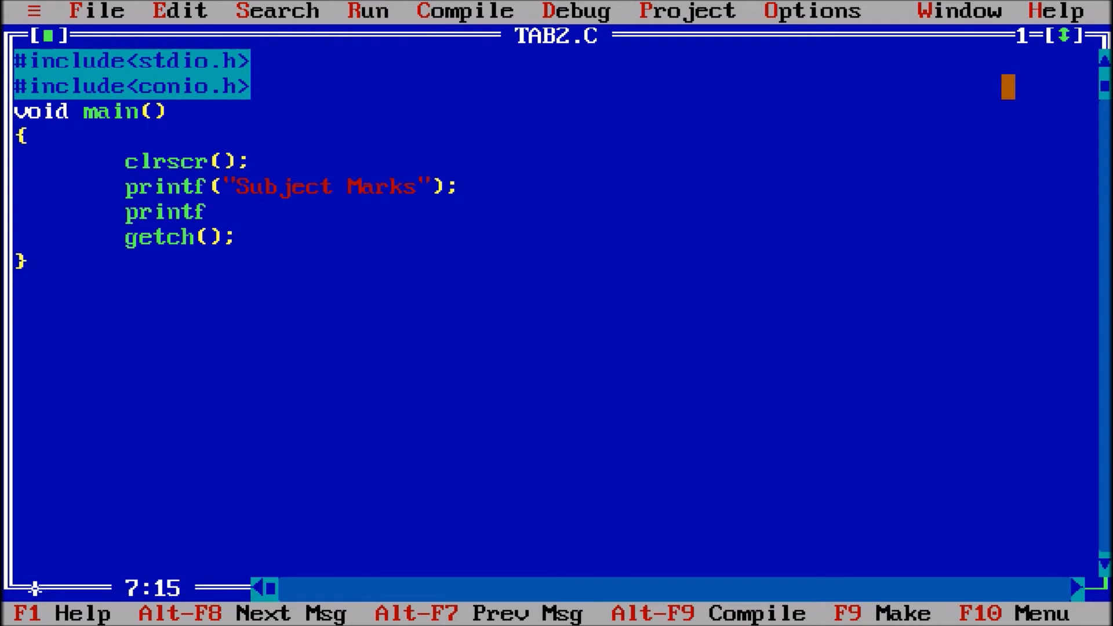
type("(\"")
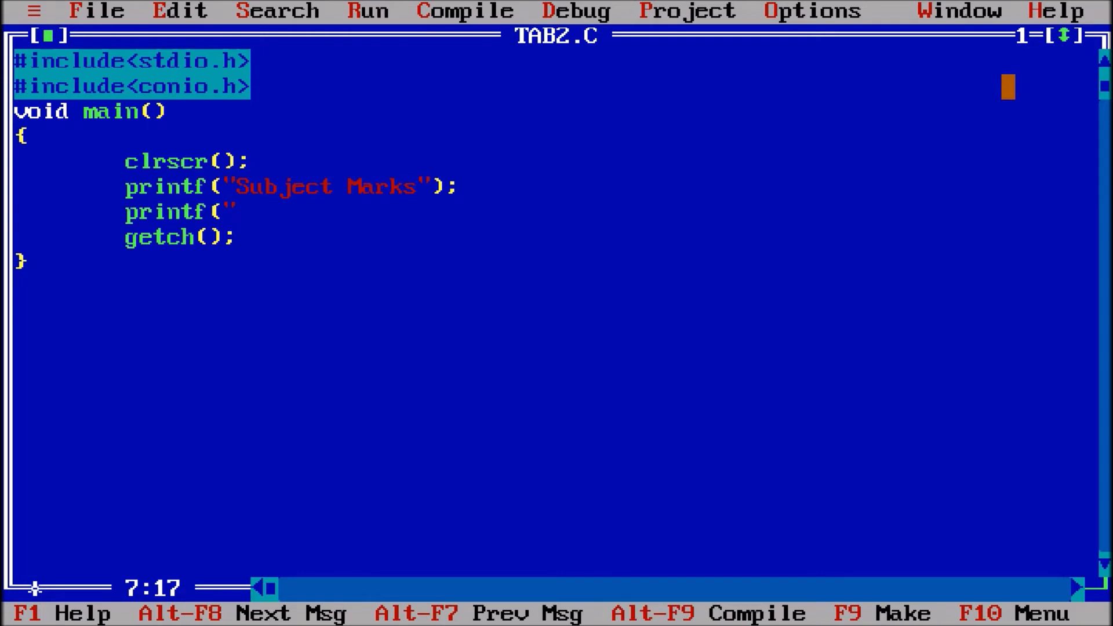
type("Math")
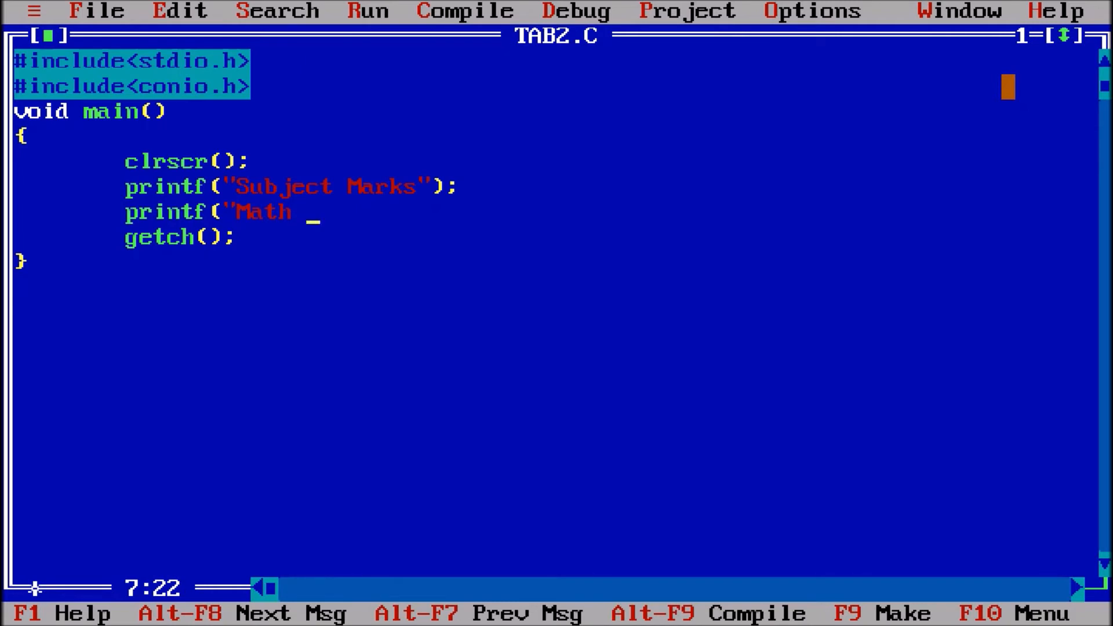
type("98")
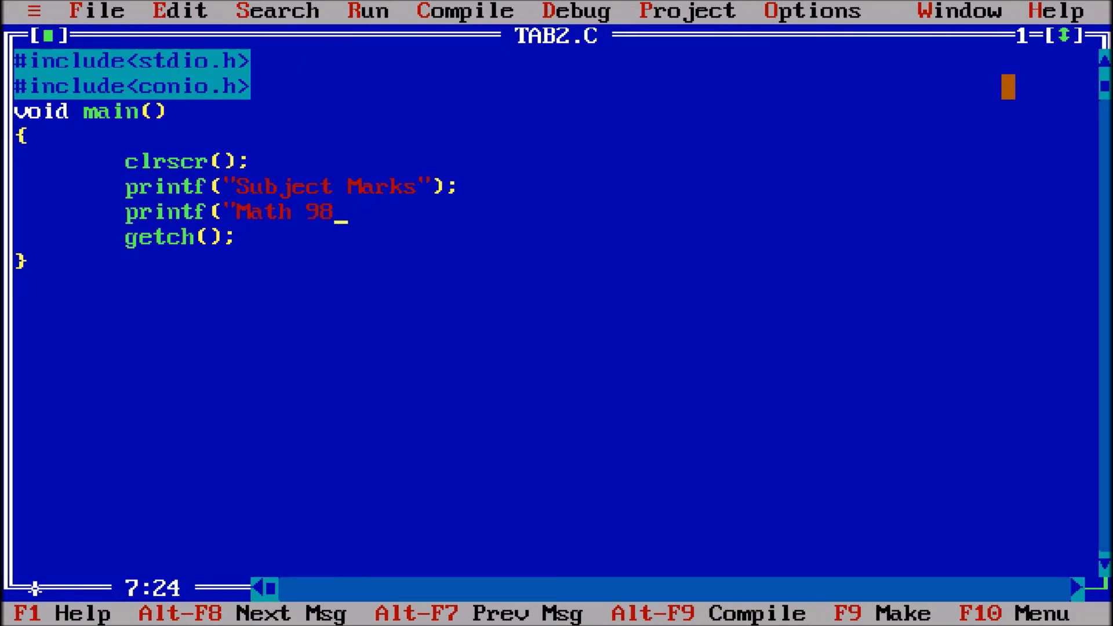
type("\");")
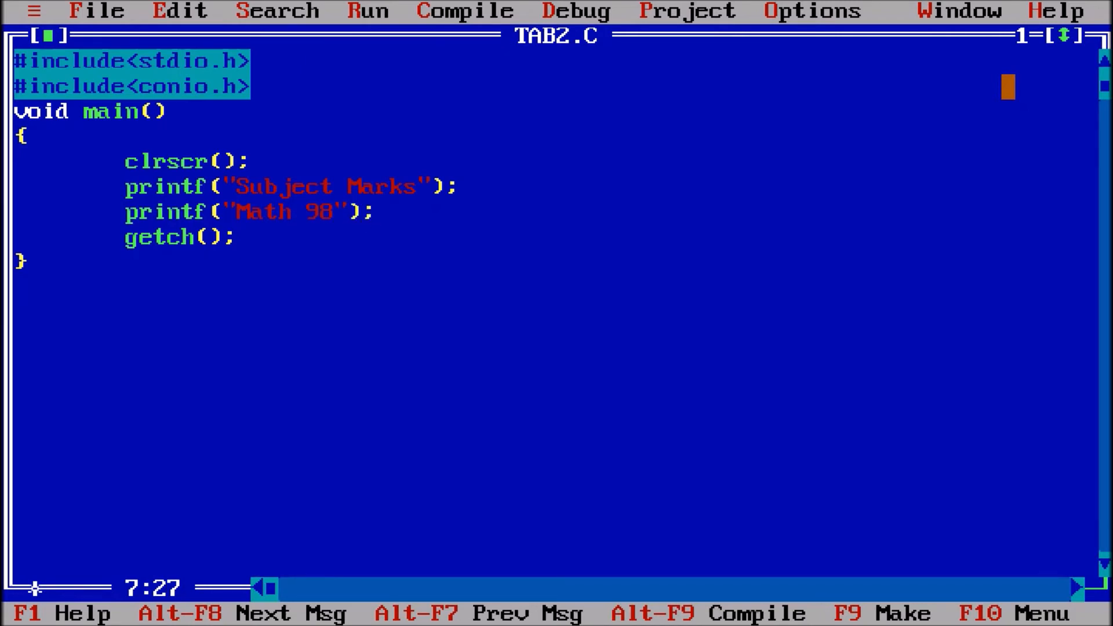
Add printf("Physics 92"); on the next line.
type("printf")
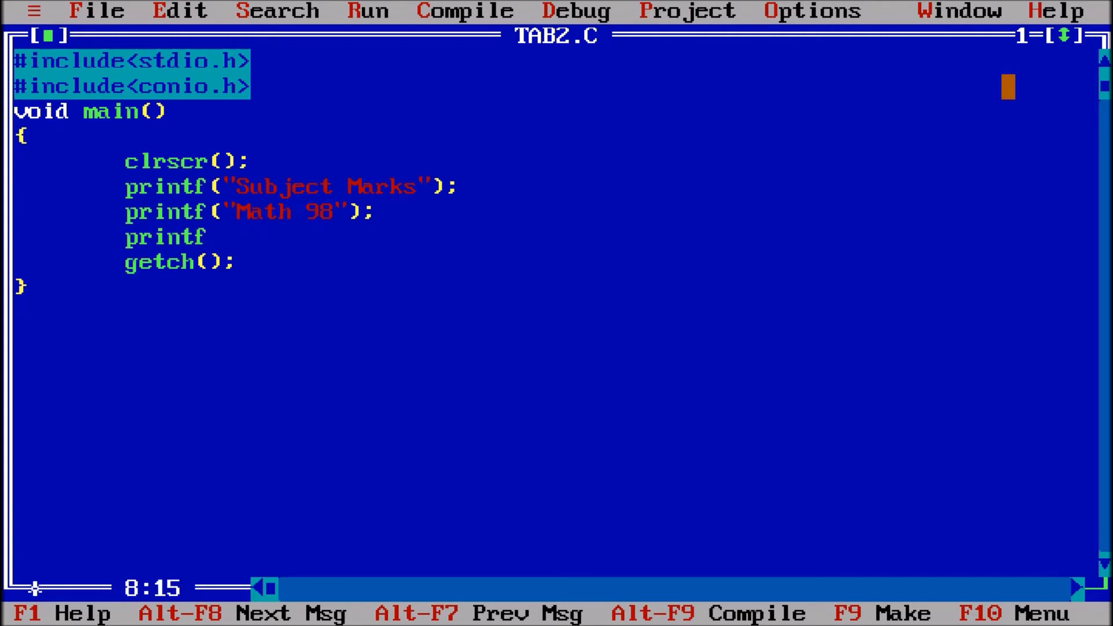
type("(\"Phy")
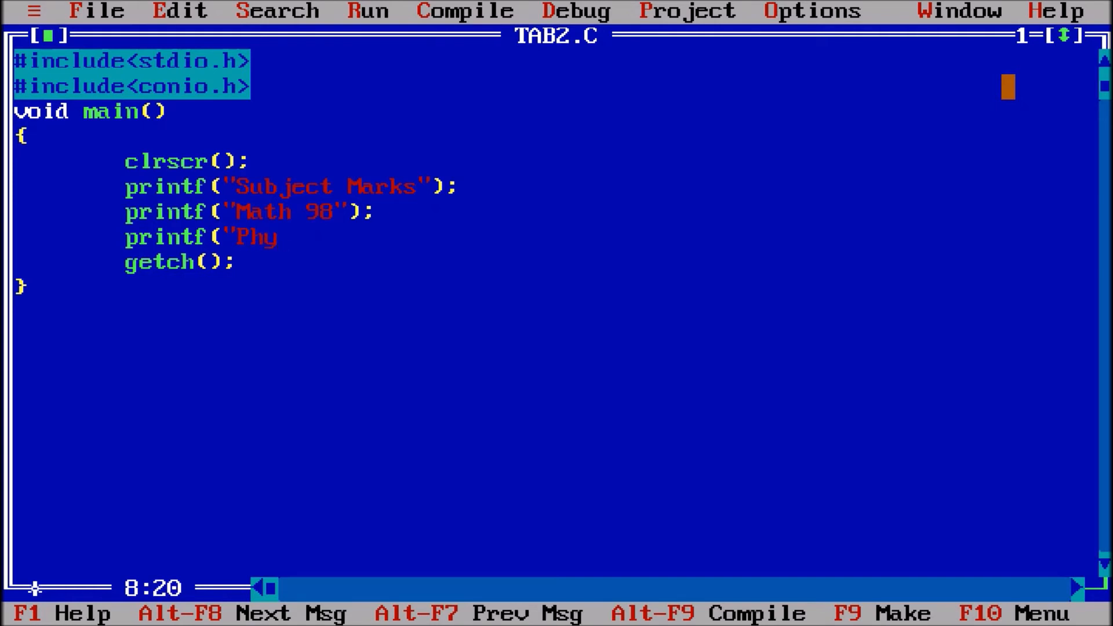
type("sics")
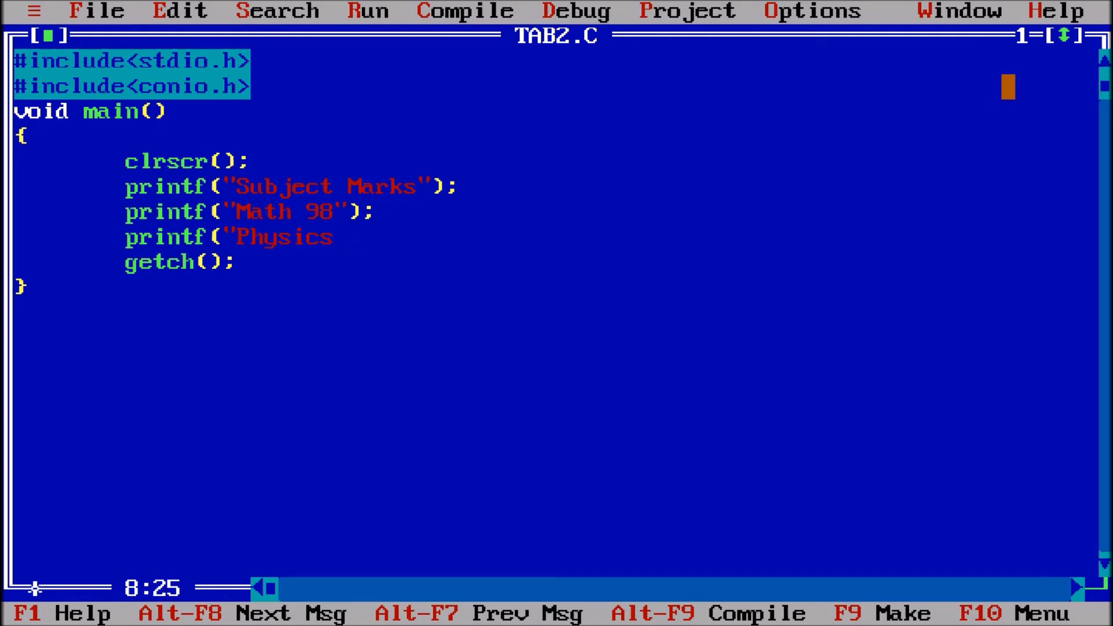
type("9")
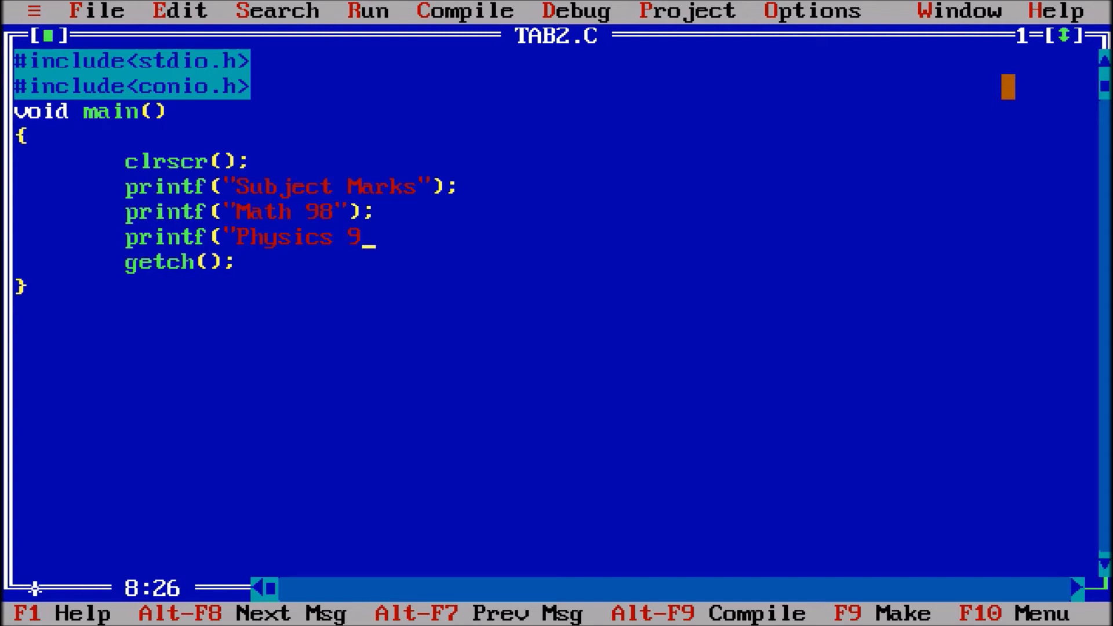
type("2\");")
type("printf")
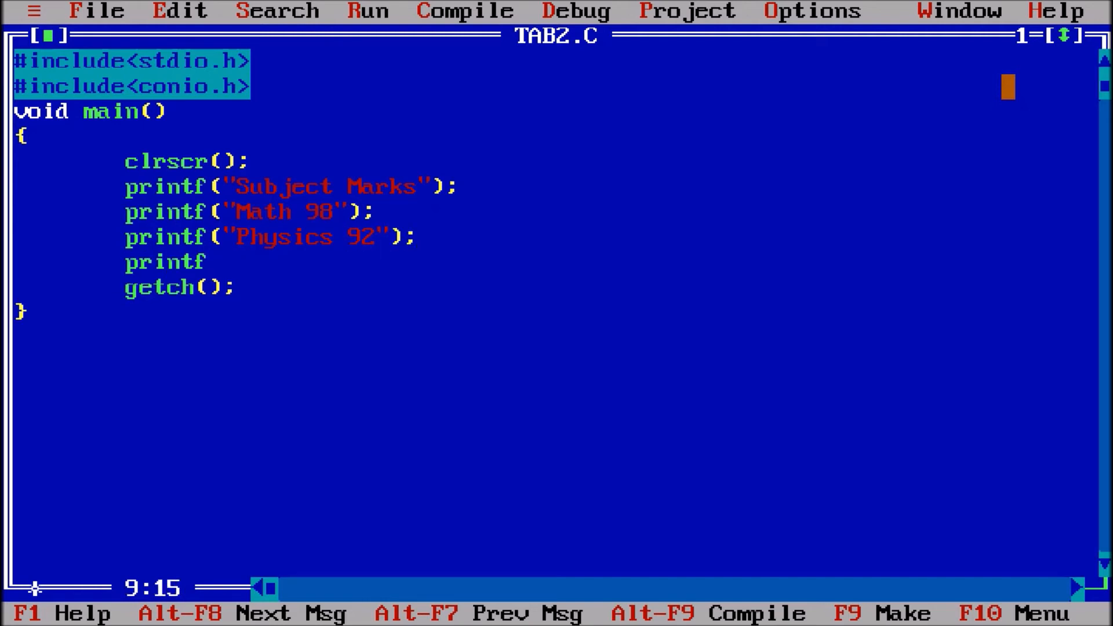
Add printf("C Programming 99"); before getch();.
type("(\"")
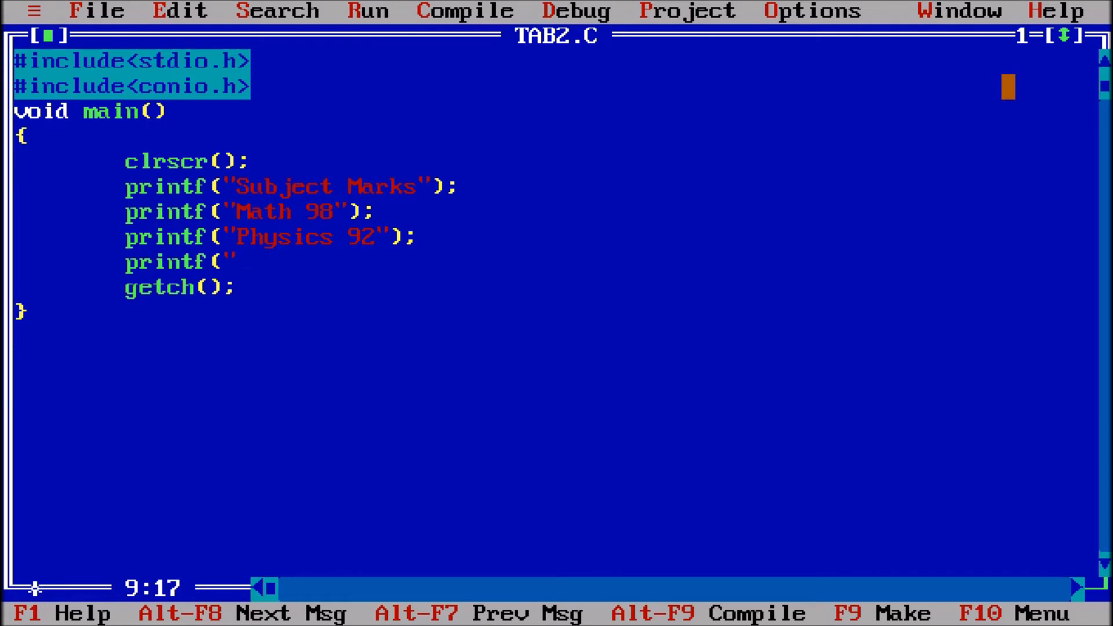
type("C Prog")
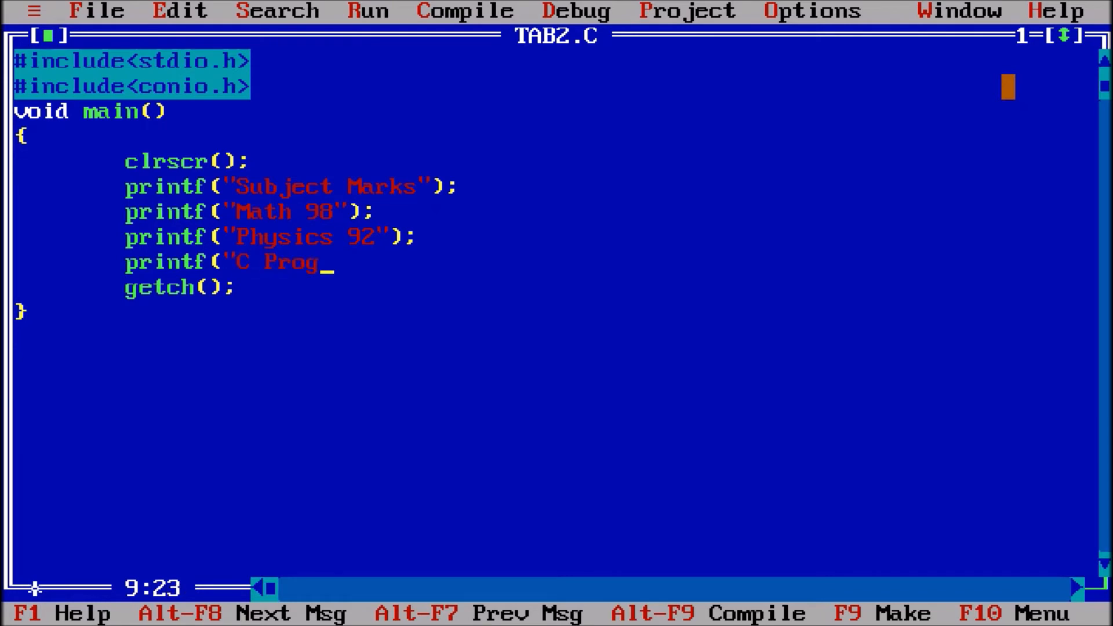
type("ramming")
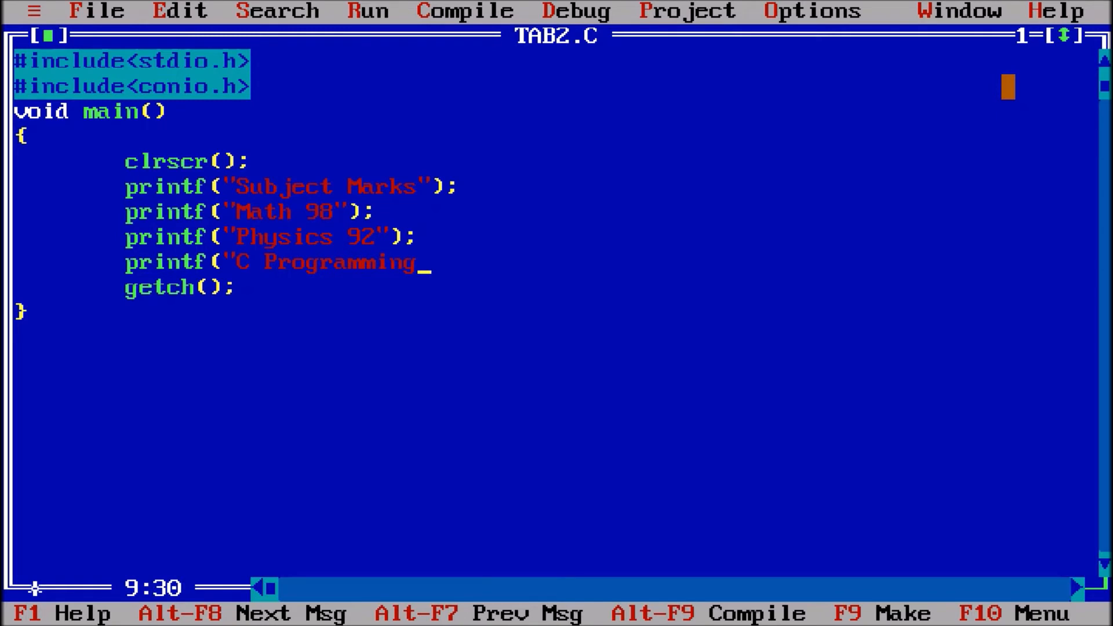
type("99")
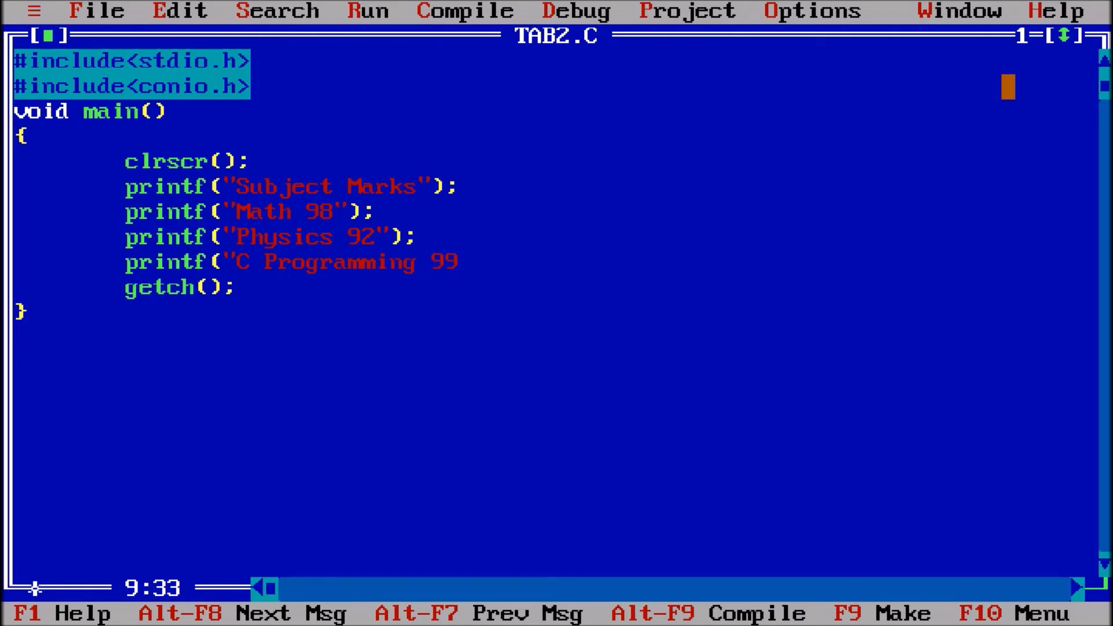
type("\");")
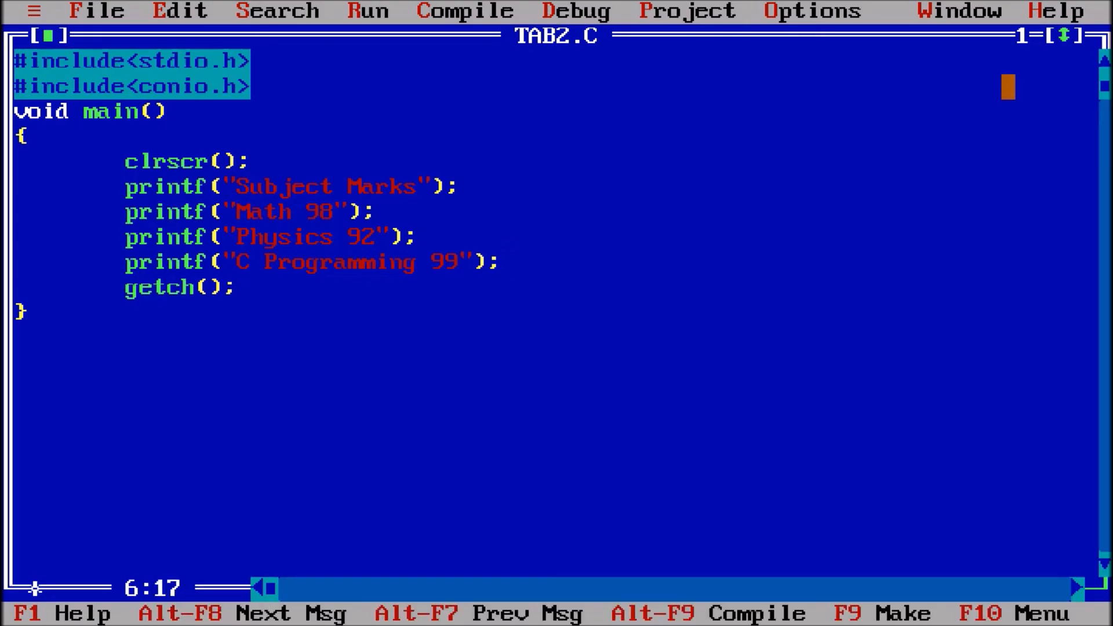
Prefix all four printf strings with \n so each row prints on its own line.
type("\\n")
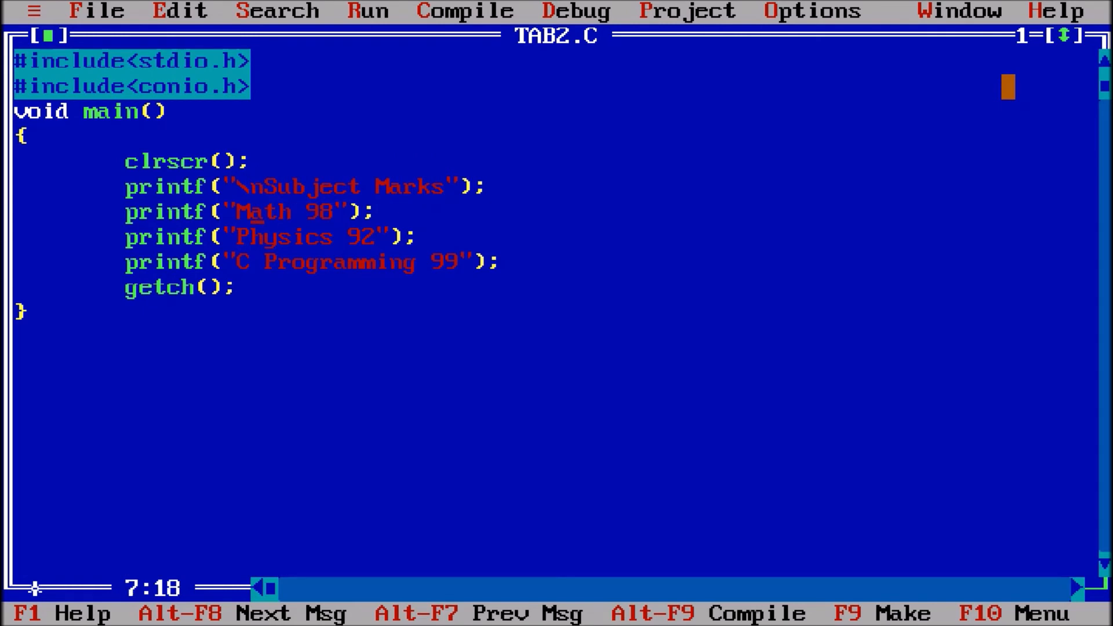
type("\\n")
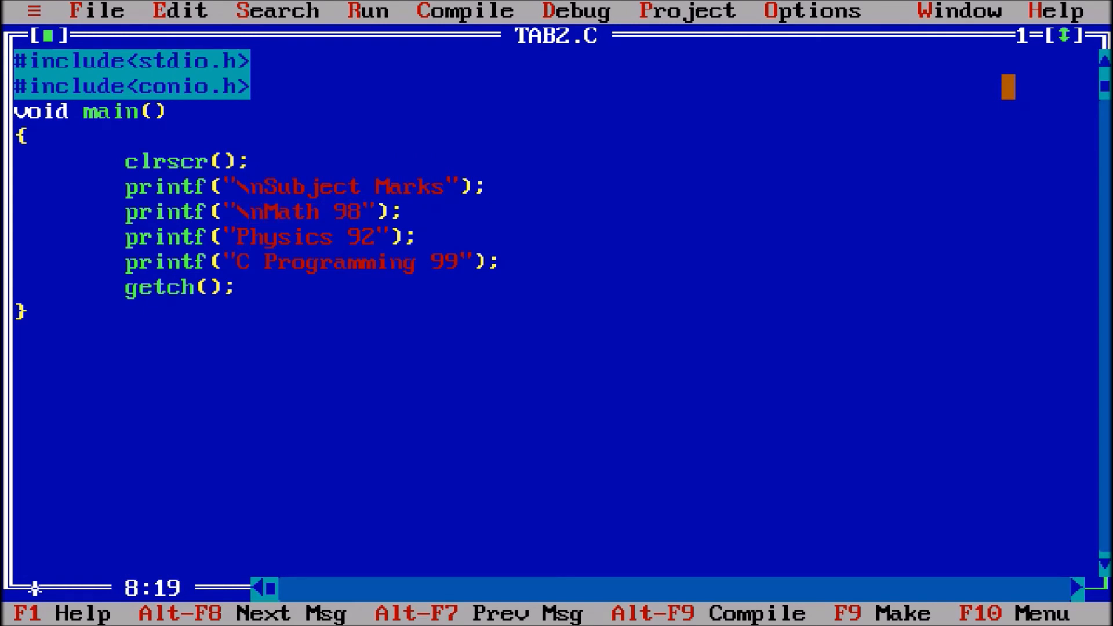
type("\\n")
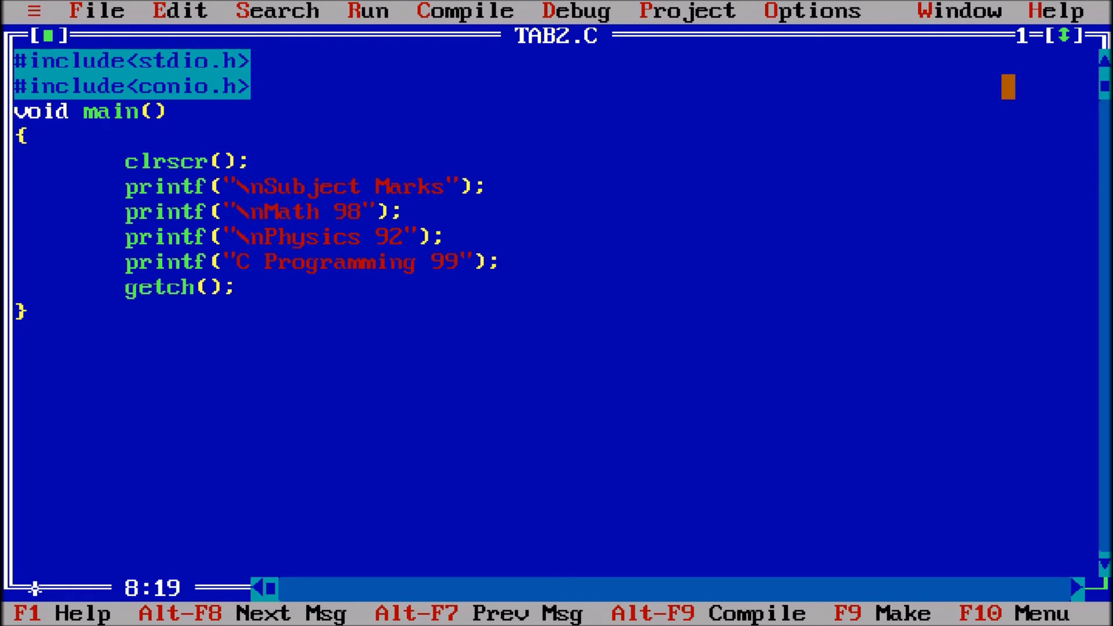
type("\\n")
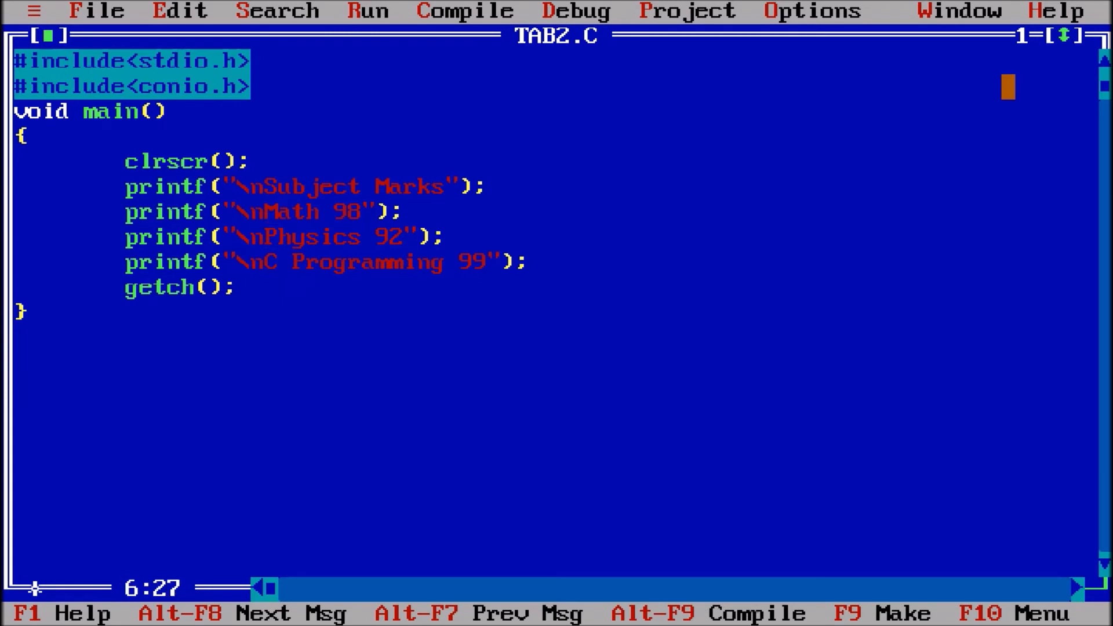
Insert \t separators between subjects and marks, an extra \t for Math, and an = sign.
type("\\t")
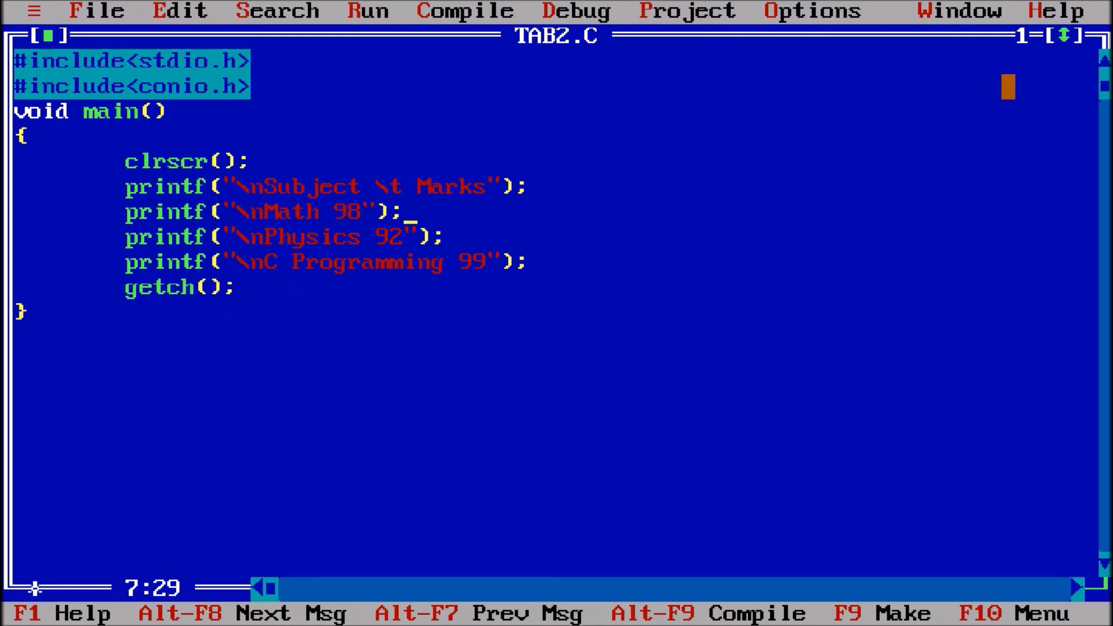
type("\\t")
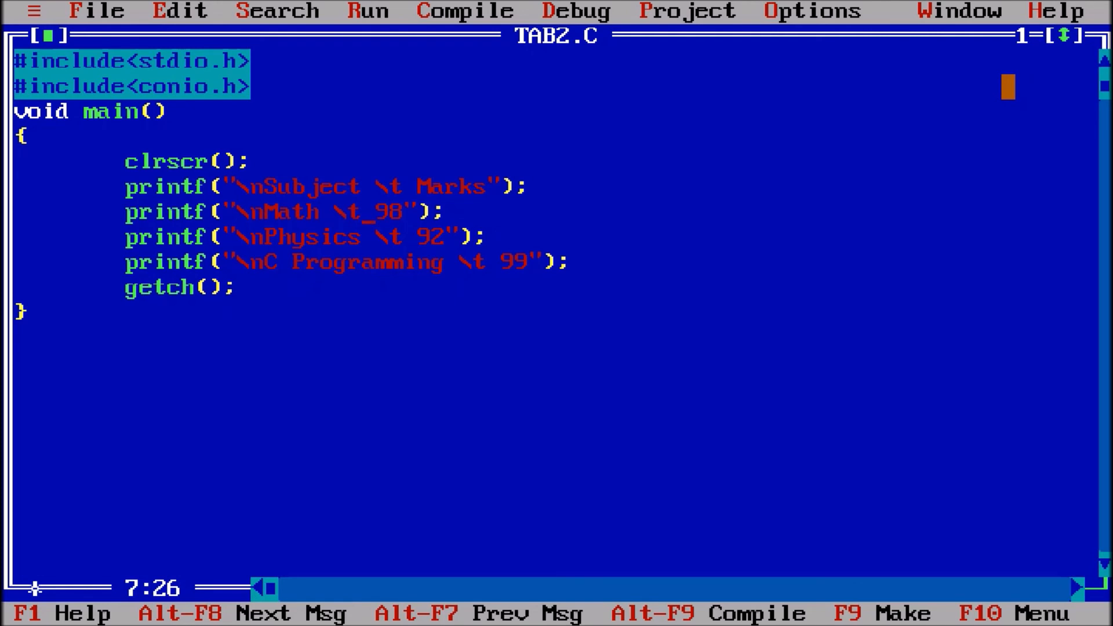
type("\\t")
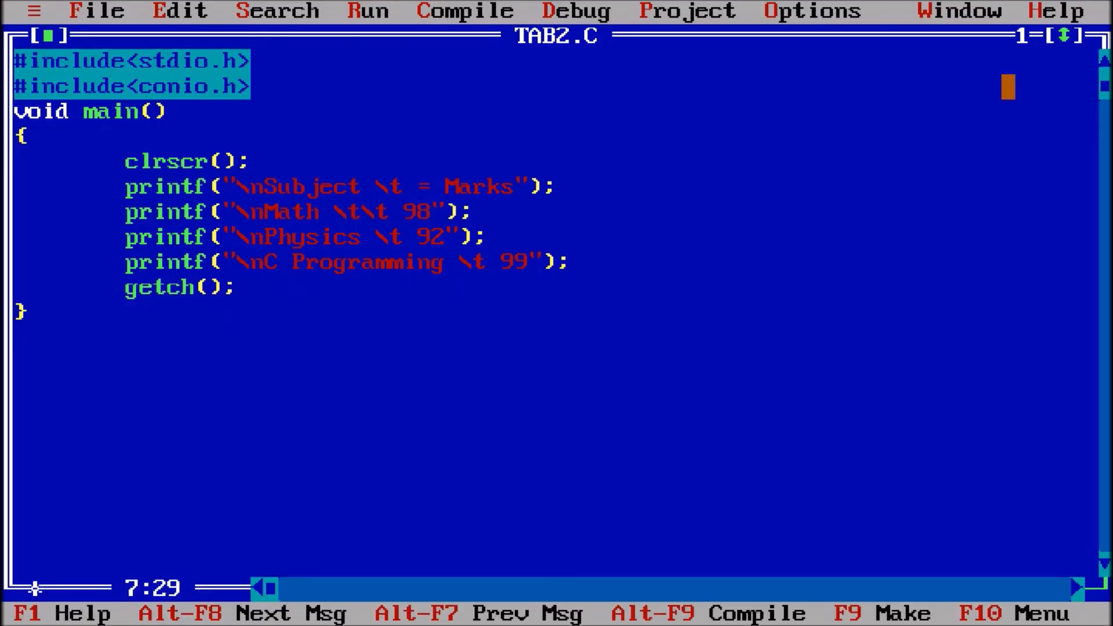
type("=")
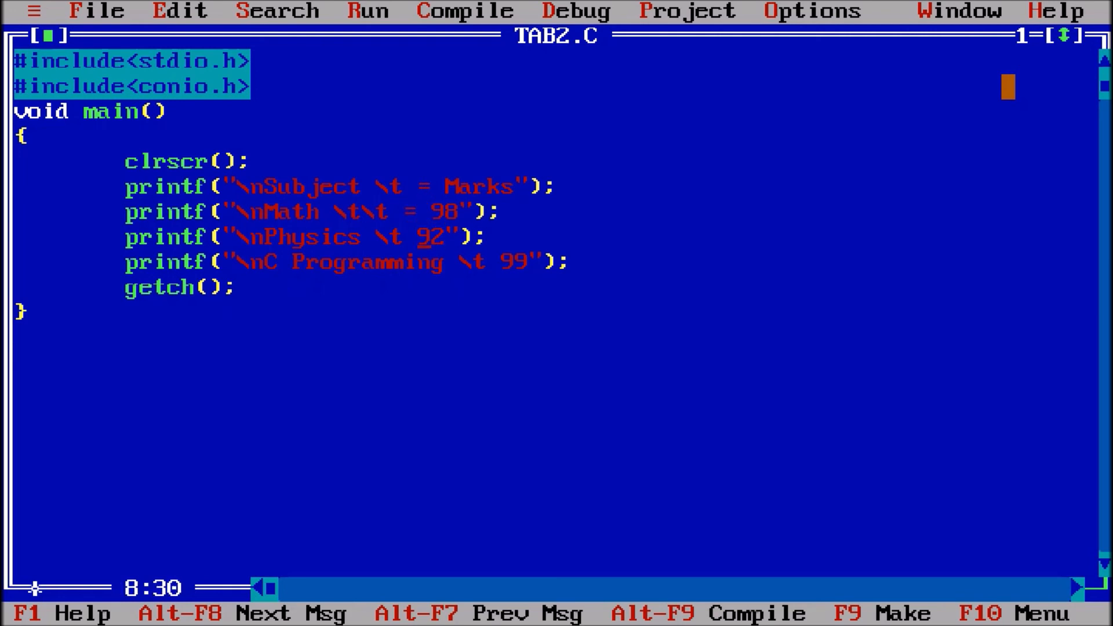